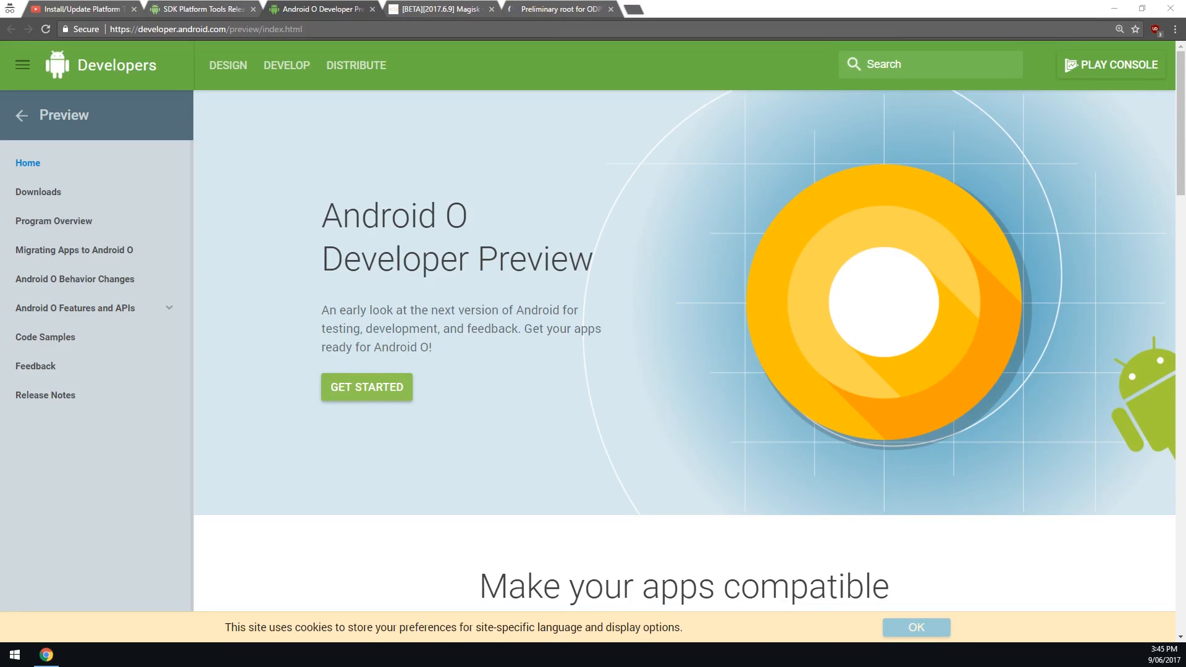
# Dismiss the cookie notice and switch to the Install/Update Platform Tools YouTube playlist.
pyautogui.click(914, 627)
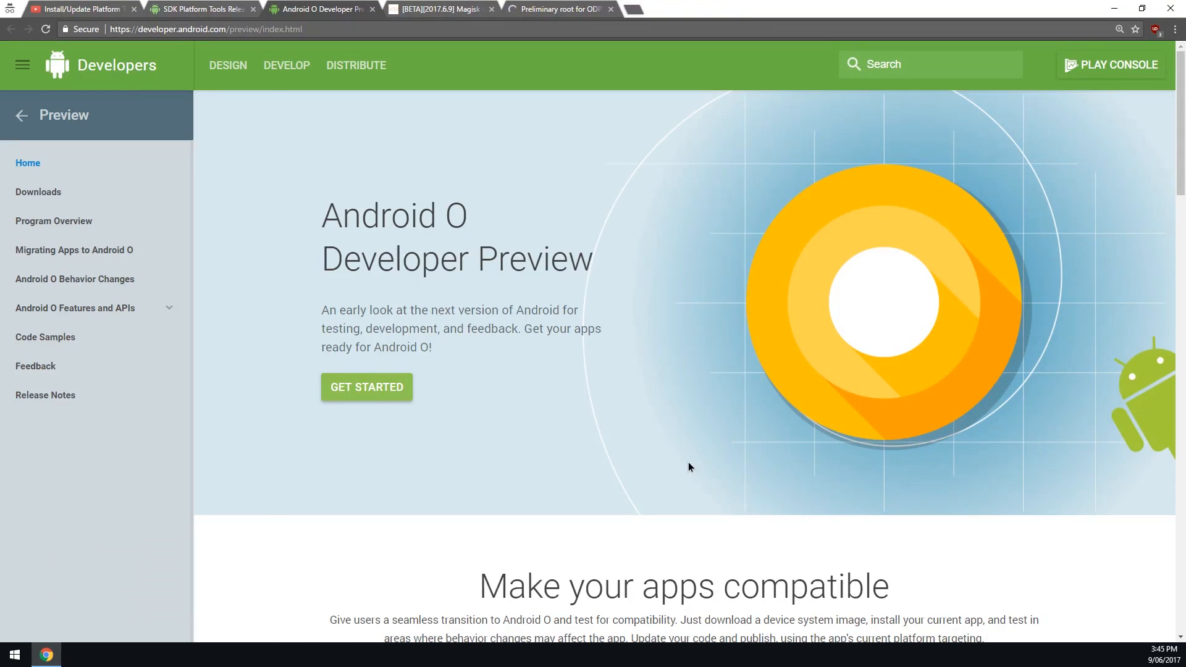
pyautogui.moveTo(603, 430)
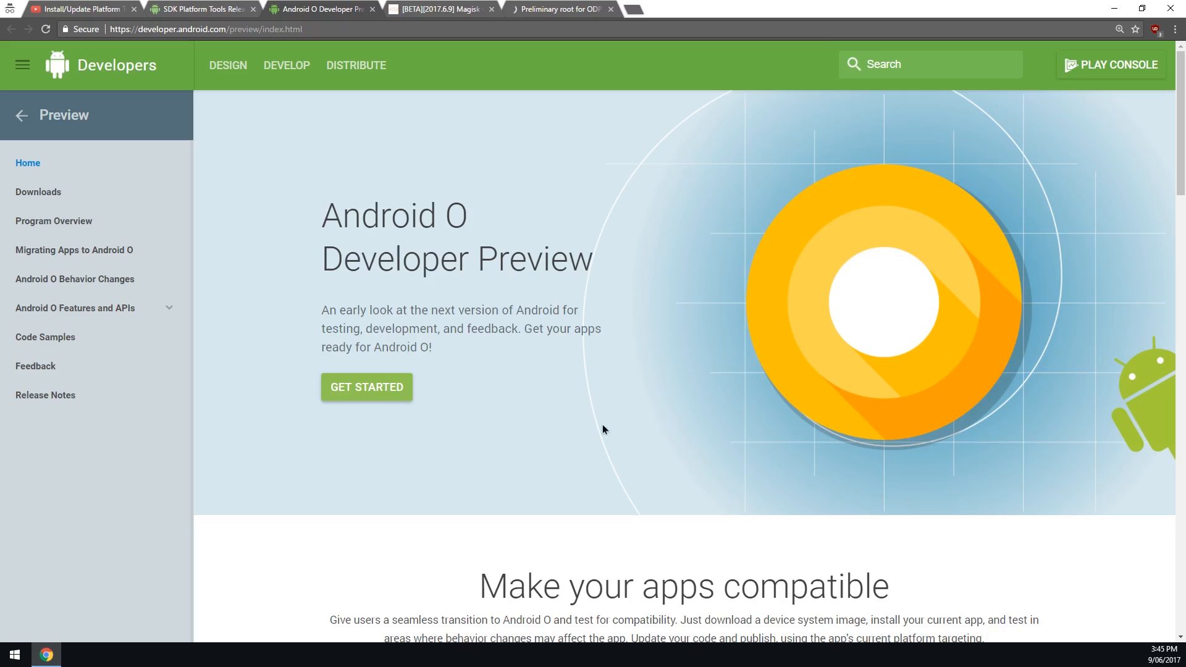
pyautogui.click(75, 8)
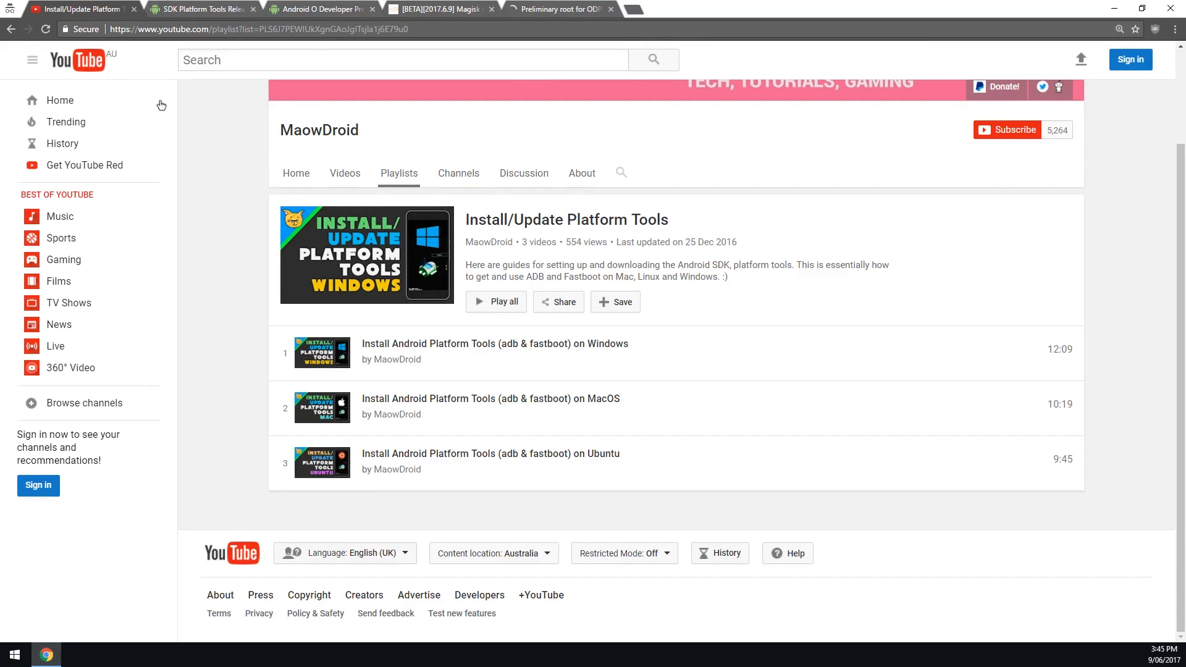
# Hide the YouTube sidebar and switch to the SDK Platform Tools Release Notes tab.
pyautogui.click(32, 59)
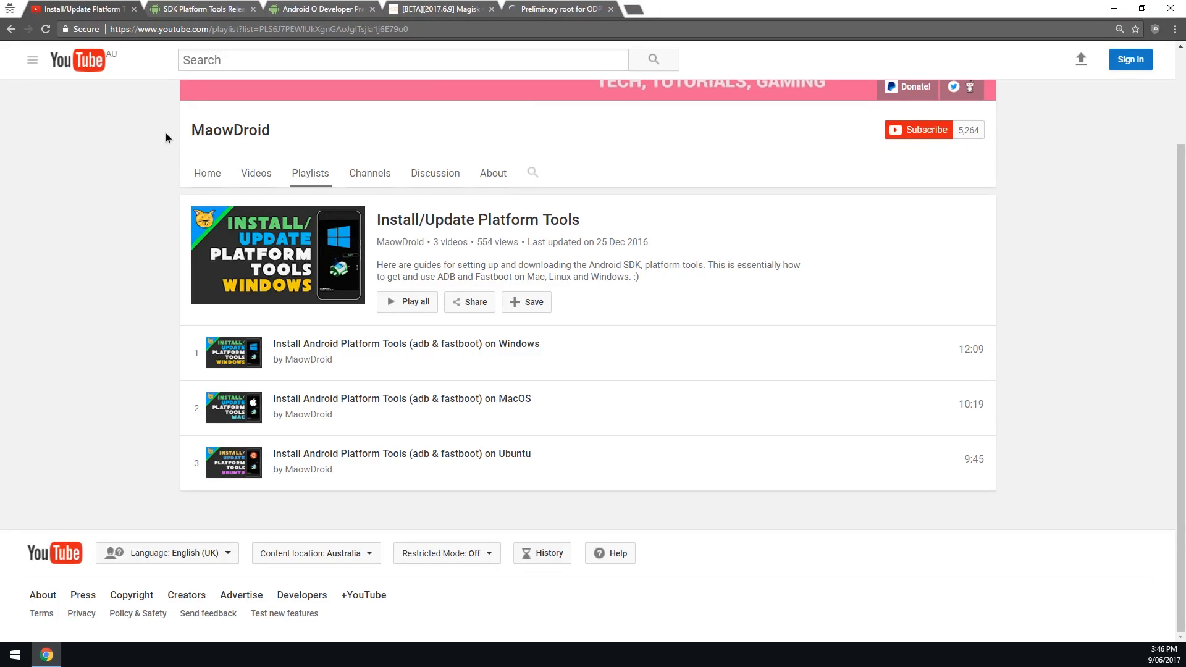
pyautogui.click(200, 8)
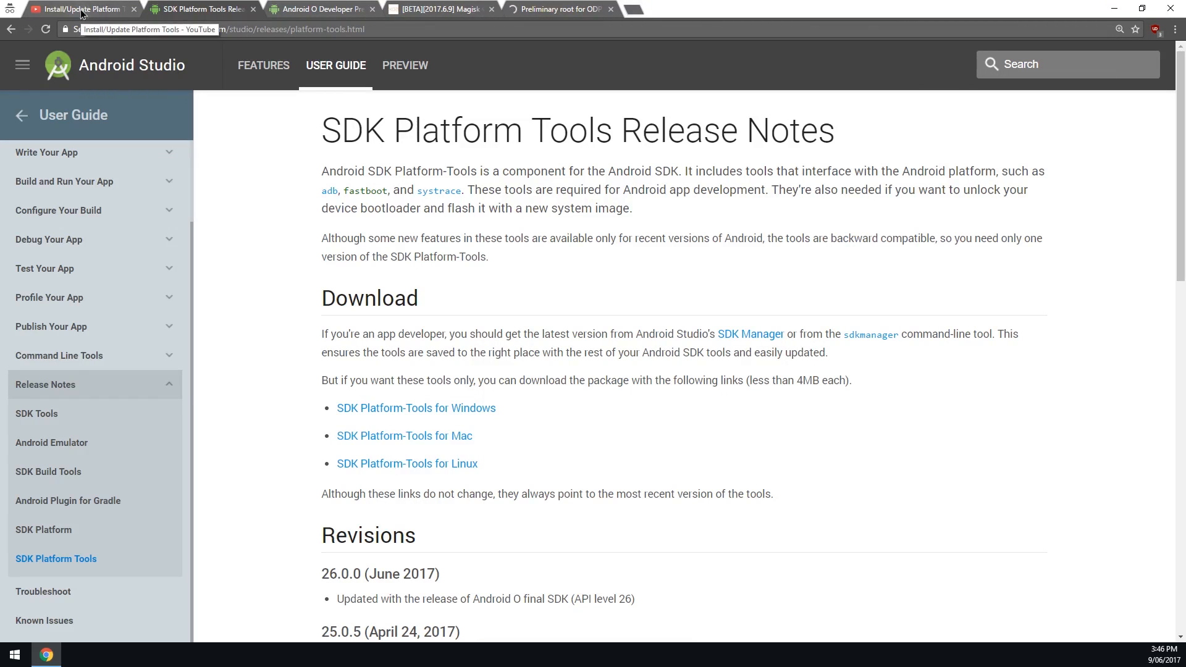
# Switch back to the Android O Developer Preview tab introducing the Preview 3 factory image.
pyautogui.click(317, 8)
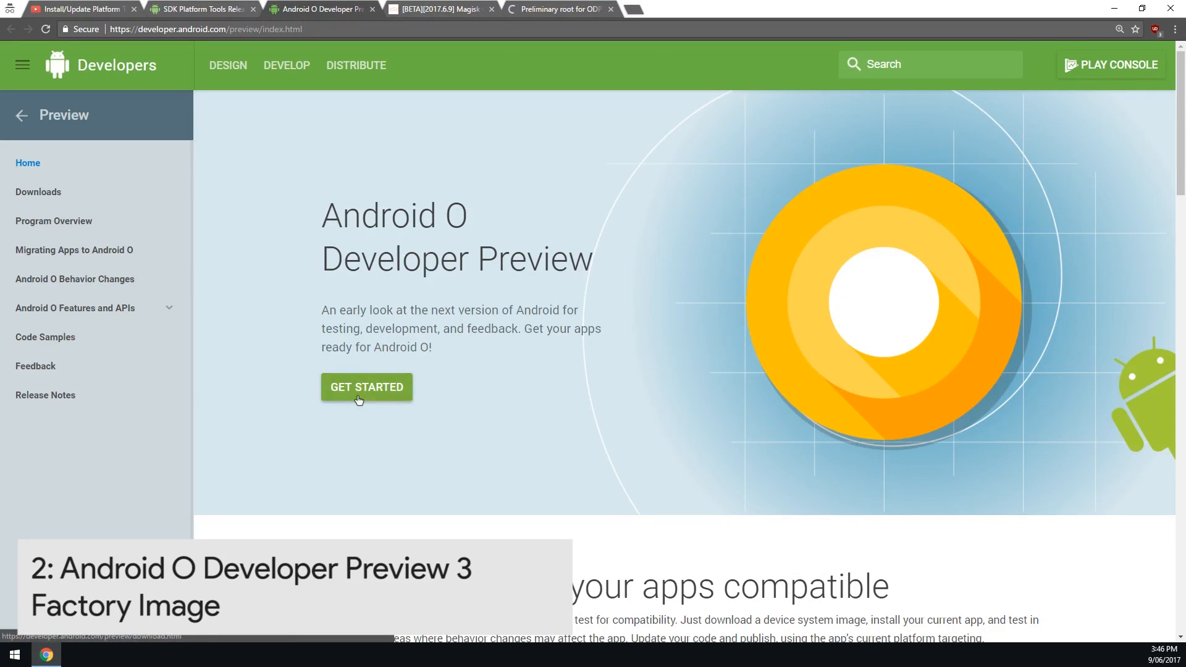
# Go to Download Android O and download the Nexus 6P angler-opp3 factory image zip.
pyautogui.click(366, 387)
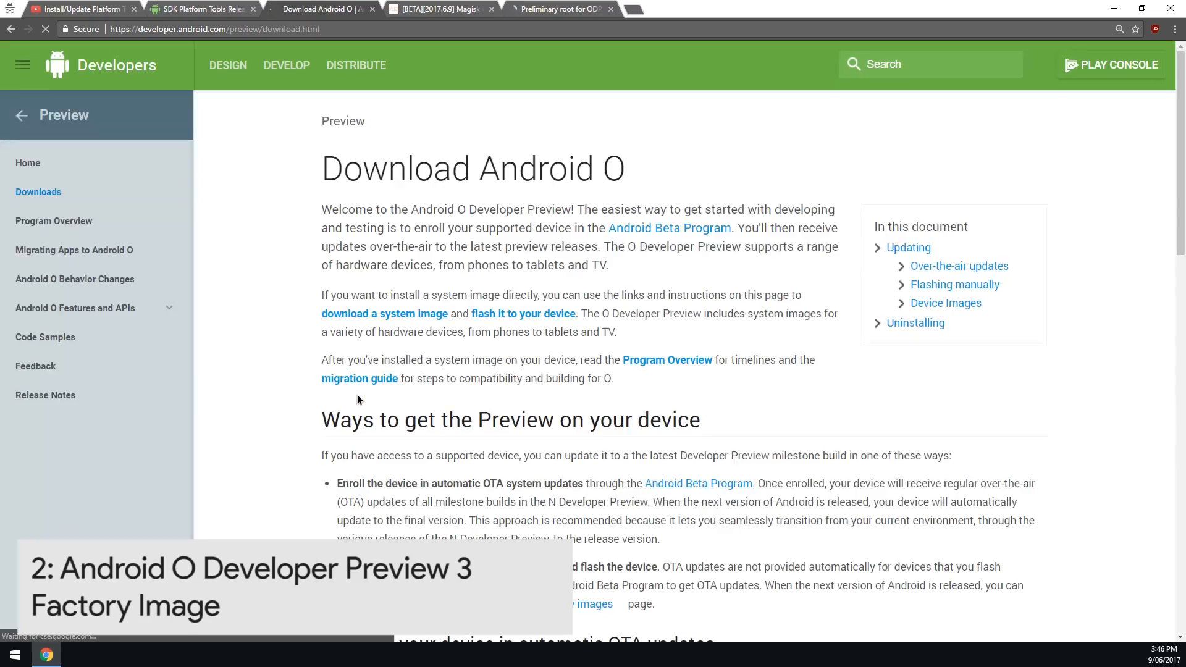
pyautogui.scroll(-3)
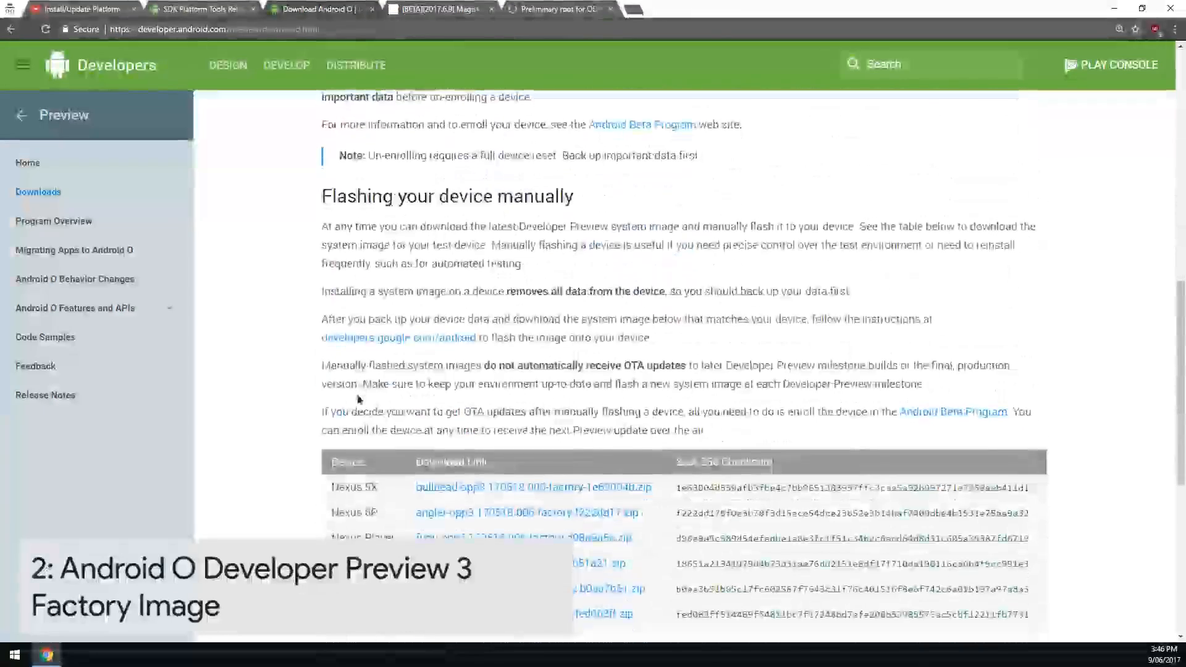
pyautogui.scroll(-3)
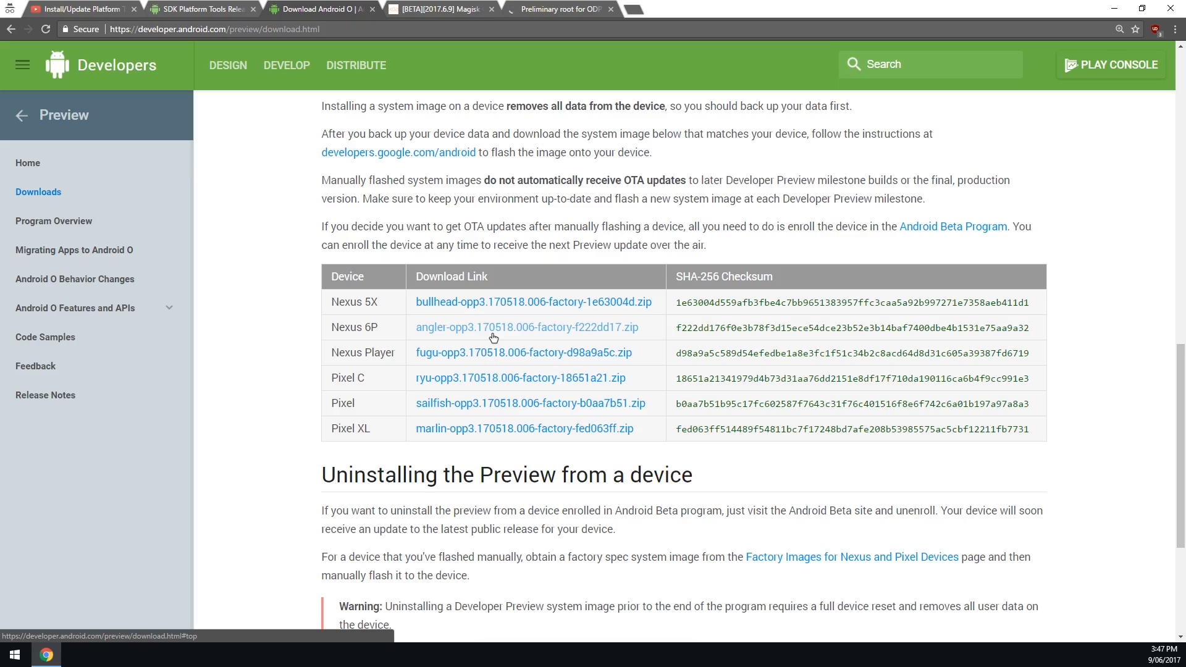
pyautogui.click(526, 327)
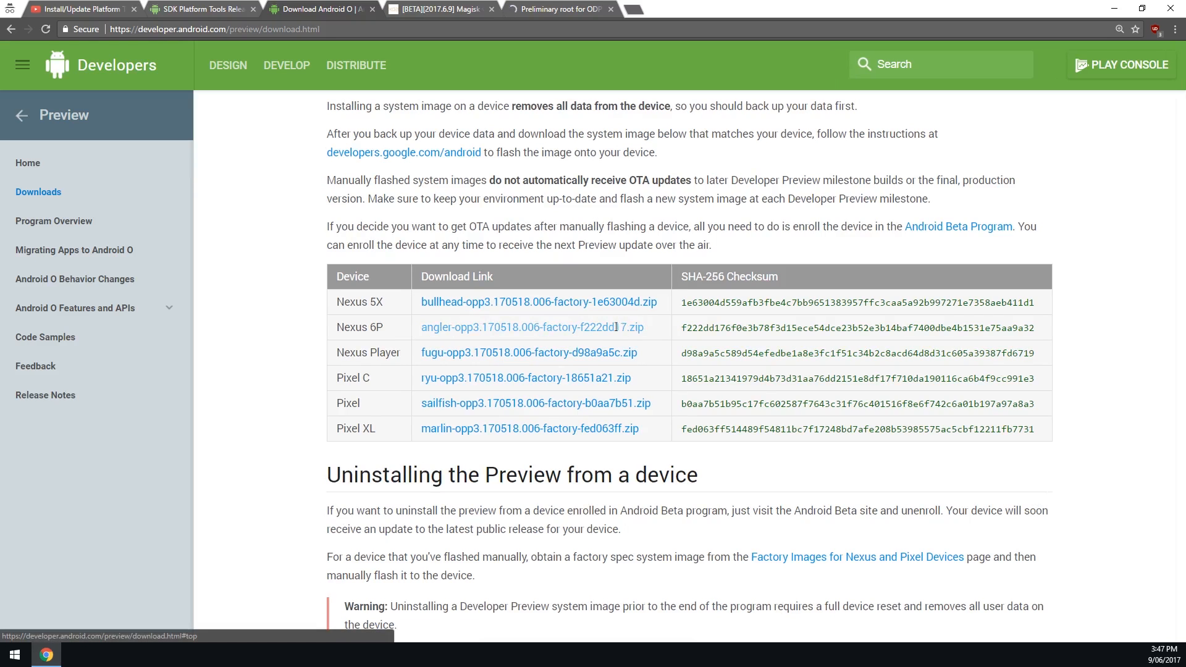
pyautogui.click(517, 327)
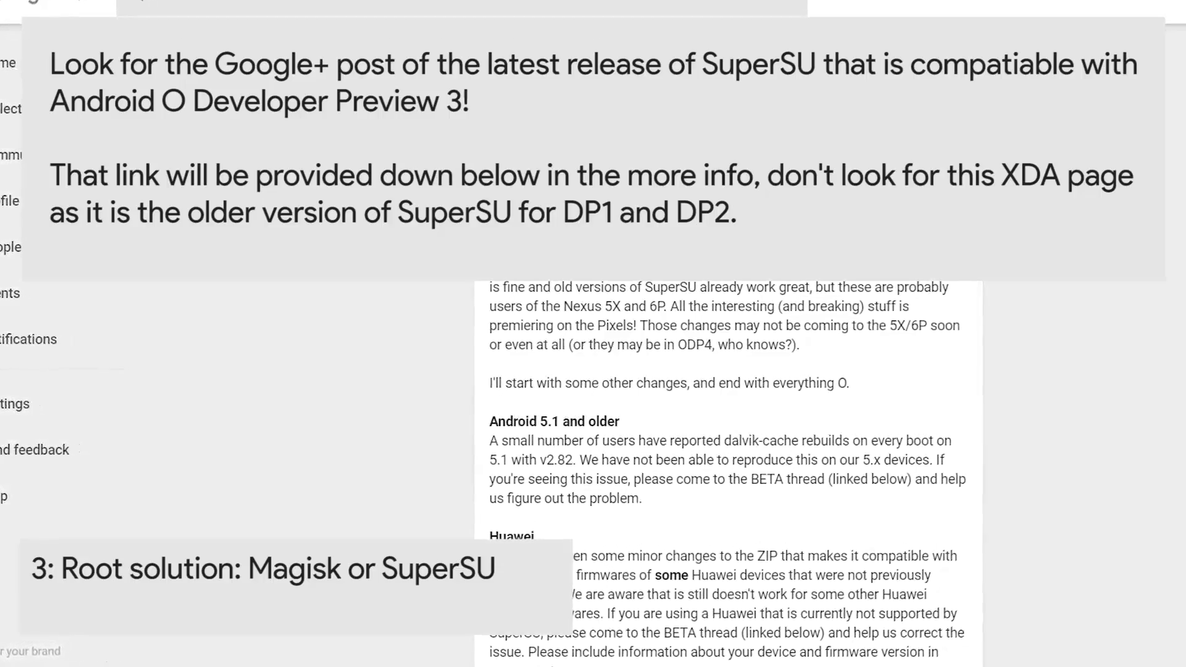
# Scroll through the SuperSU root post on XDA Developers.
pyautogui.scroll(-3)
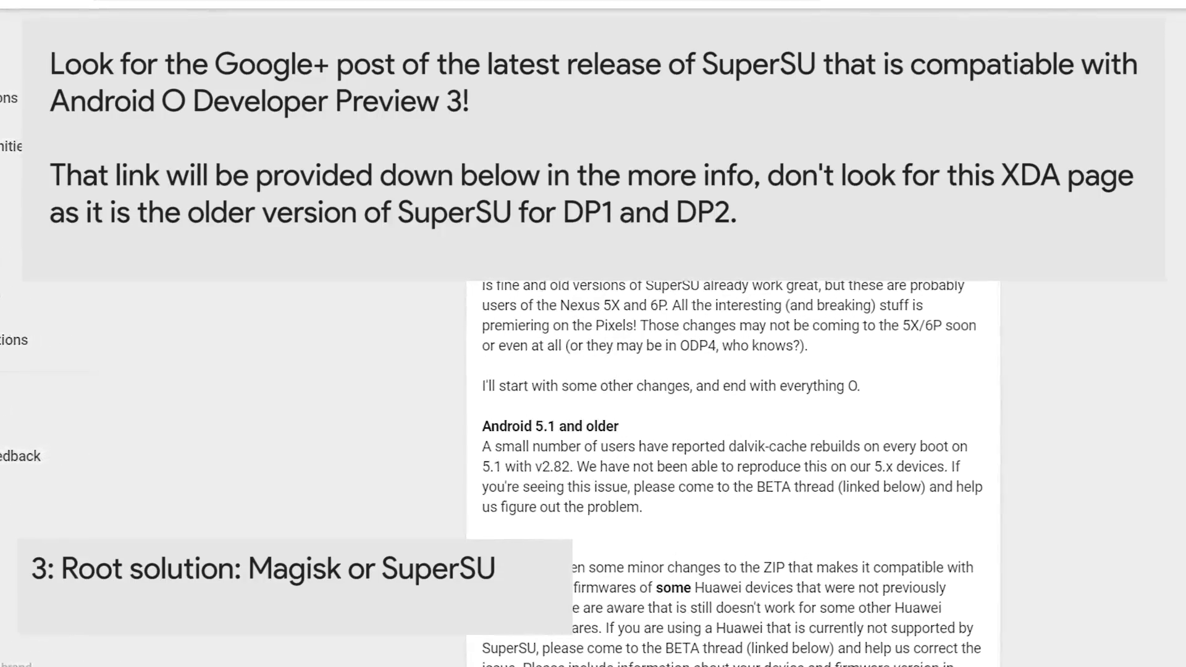
pyautogui.scroll(-3)
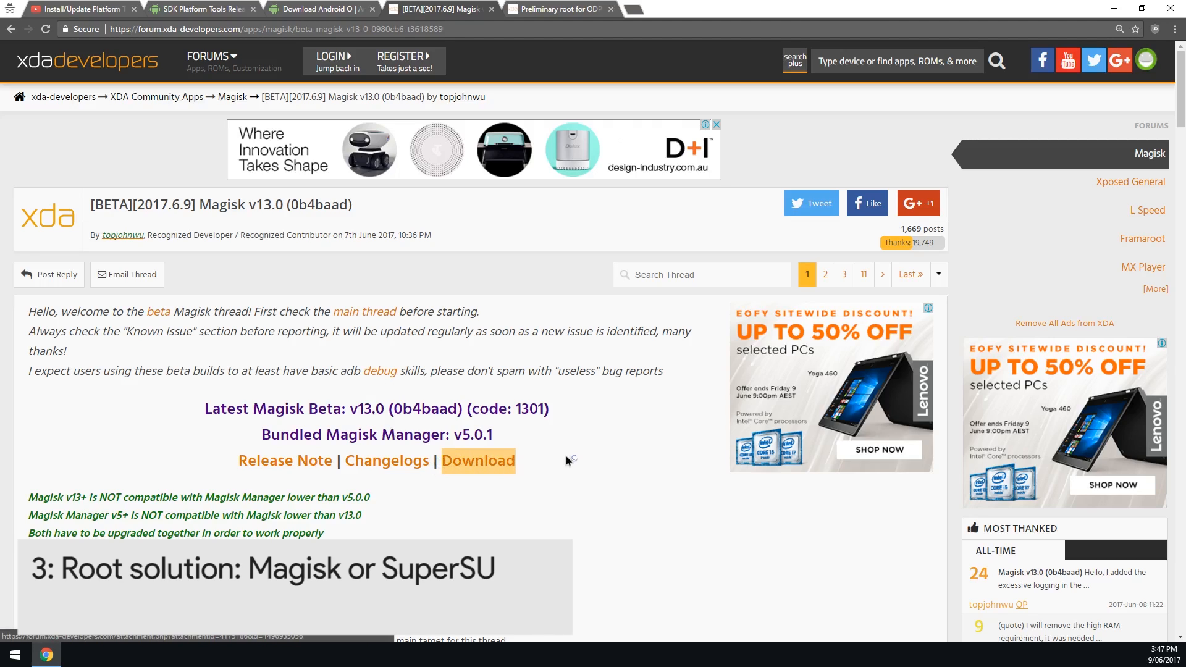
pyautogui.moveTo(568, 463)
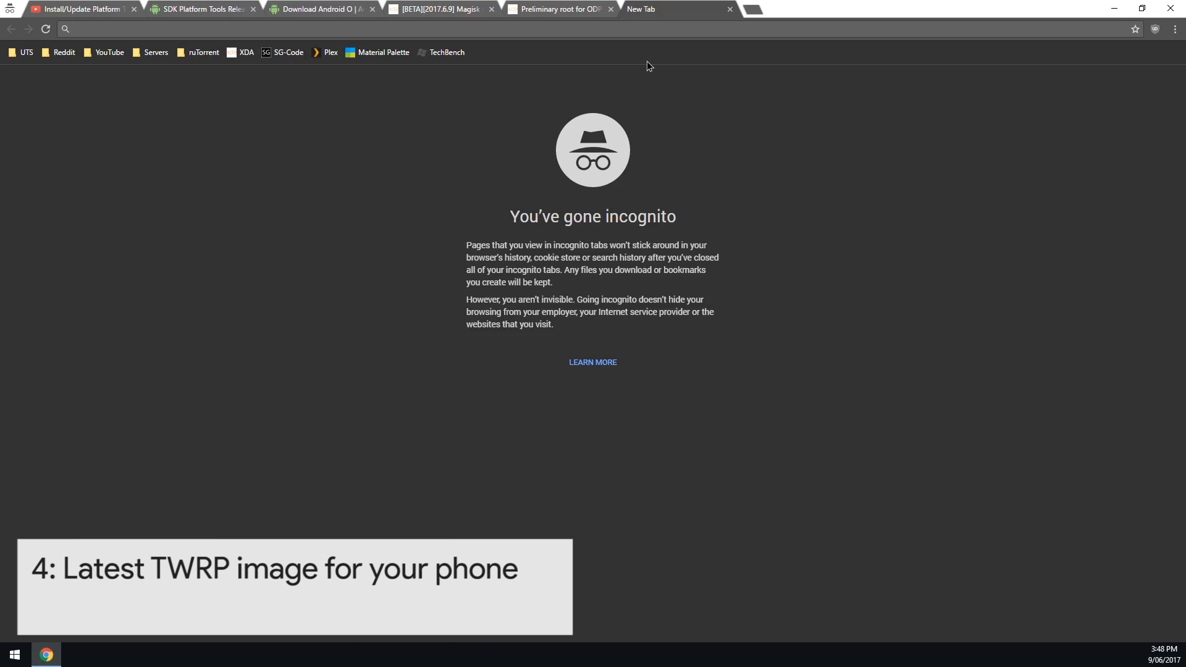
# Open the dl.twrp.me/angler suggestion after entering 'dl' in the address bar.
pyautogui.write('dl')
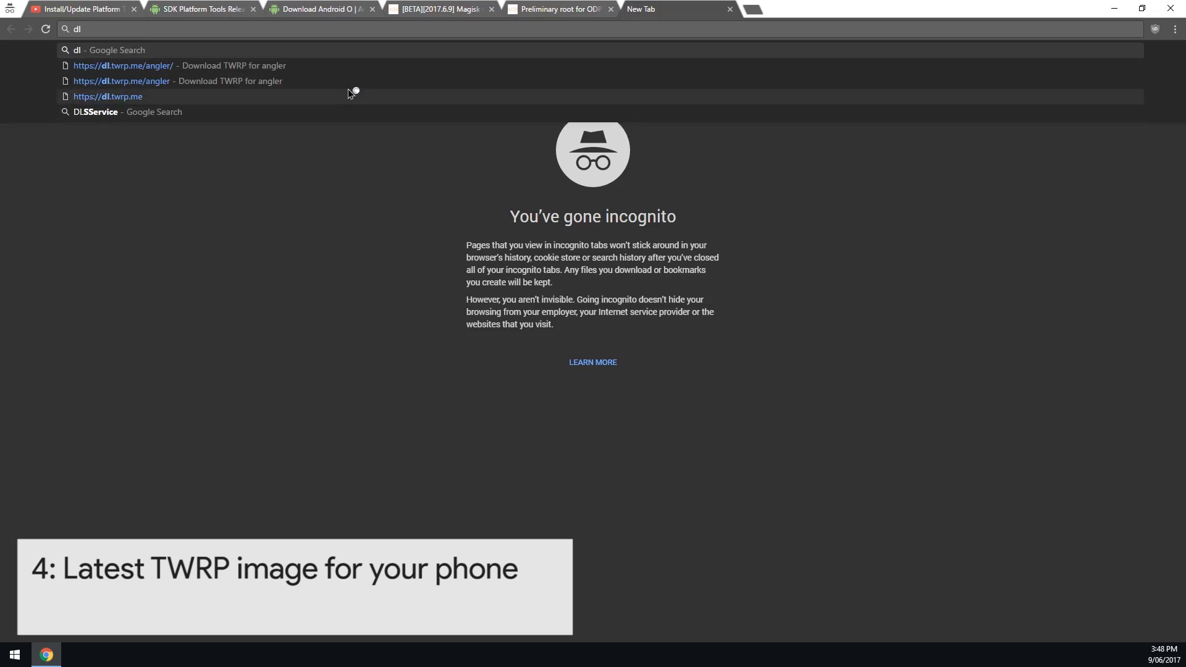
pyautogui.click(123, 66)
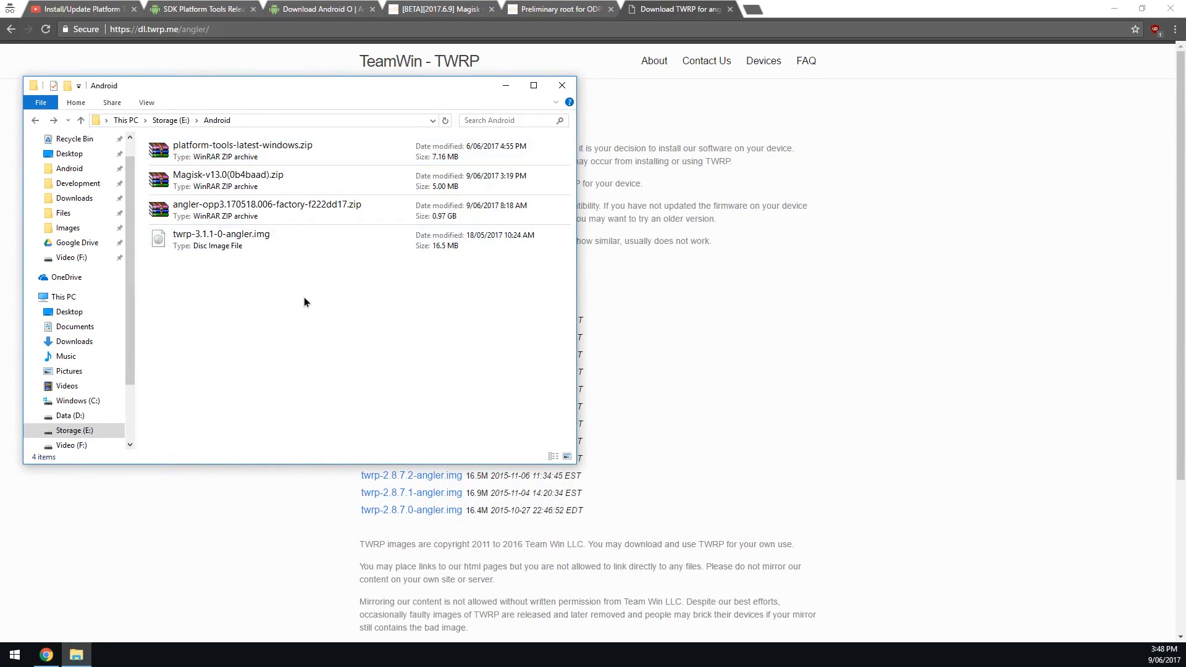
# Check the platform-tools, Magisk and angler factory zips in E:\Android, hiding the browser.
pyautogui.click(221, 239)
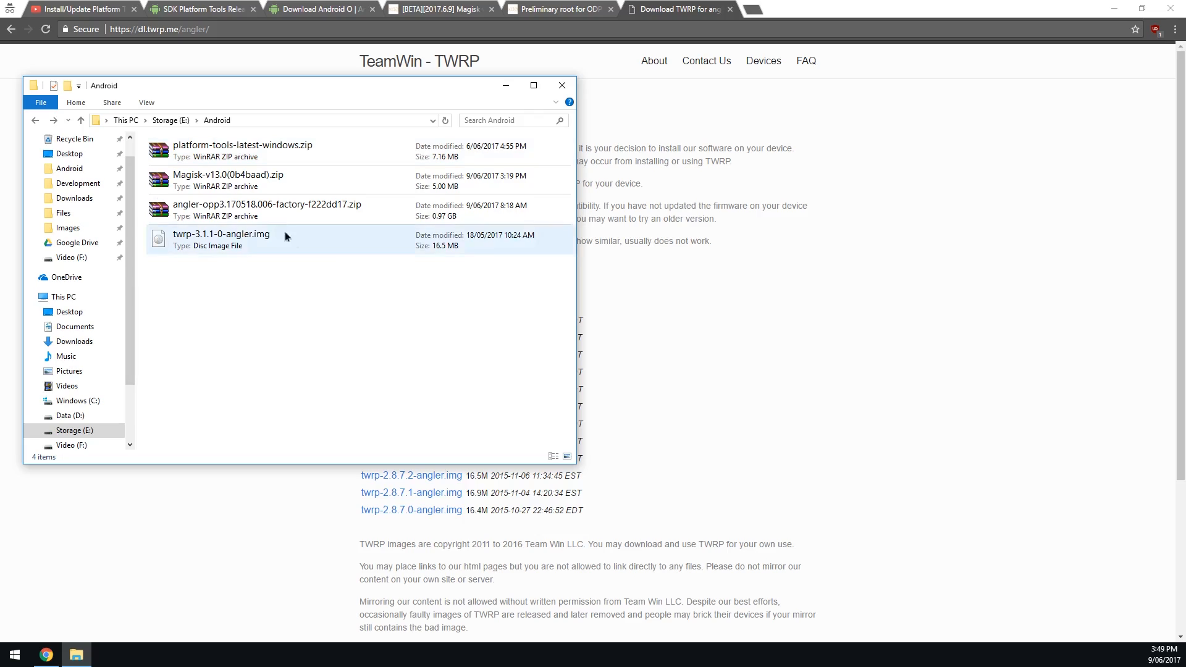
pyautogui.click(243, 149)
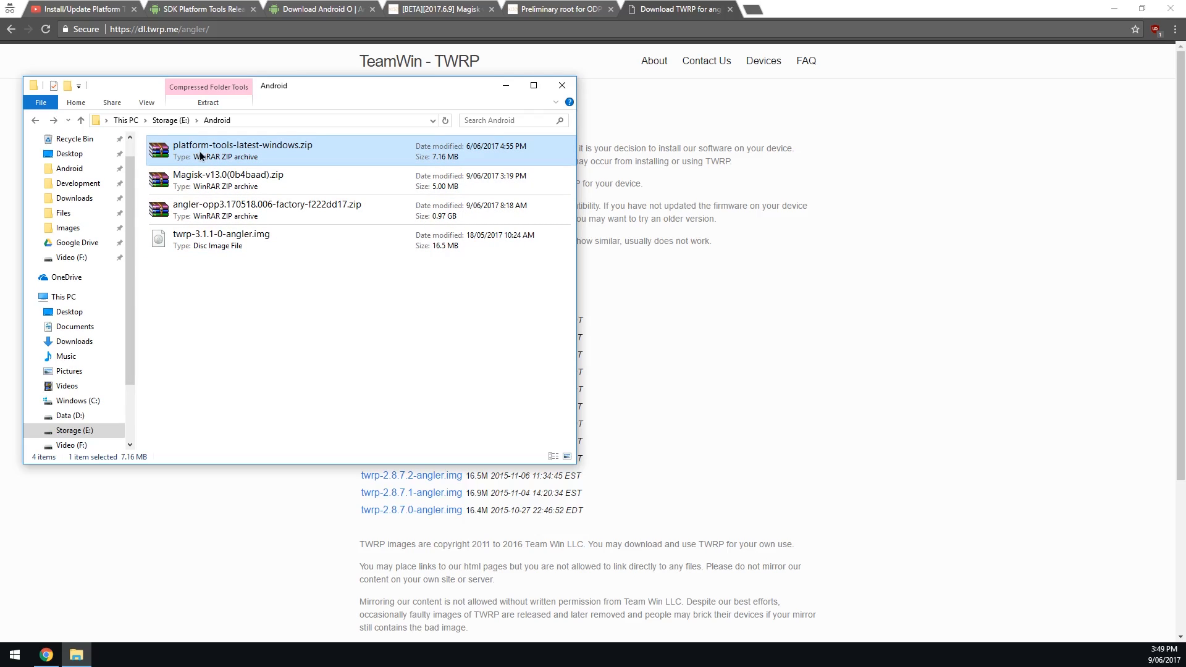
pyautogui.click(227, 179)
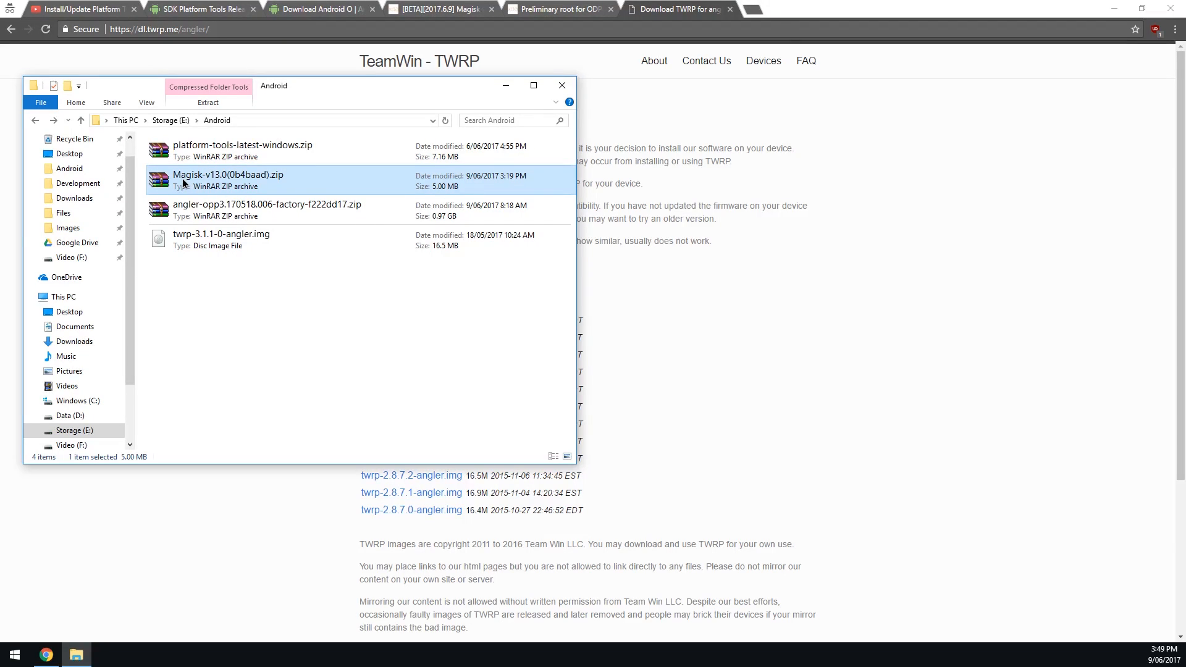
pyautogui.click(267, 210)
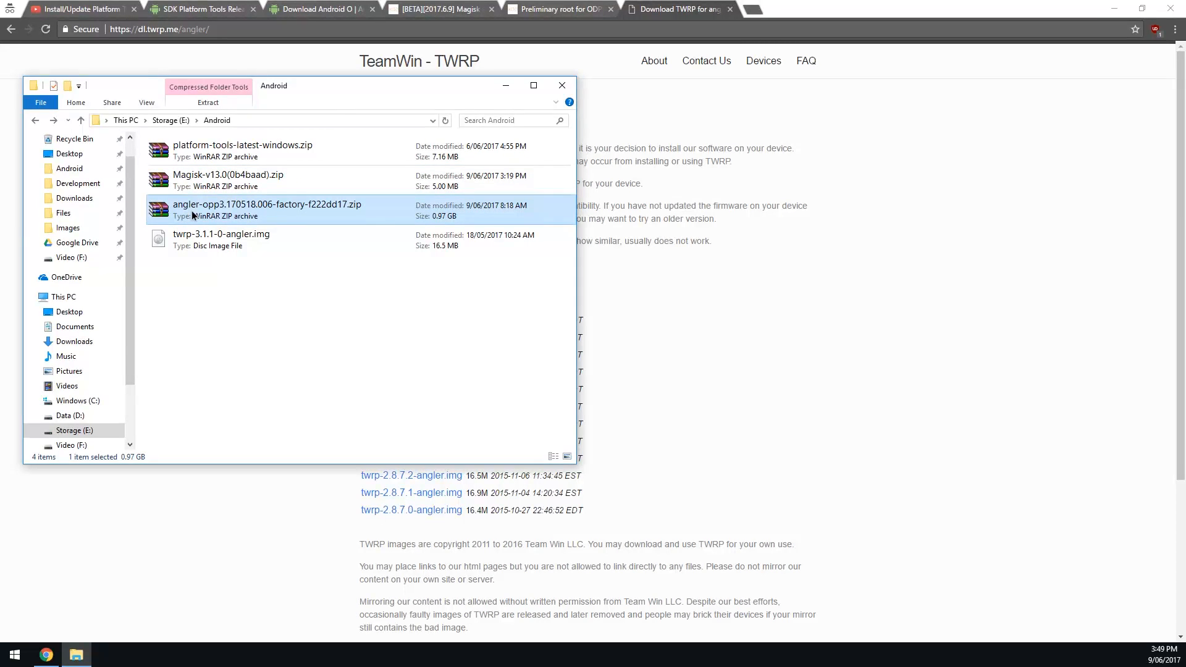
pyautogui.click(221, 233)
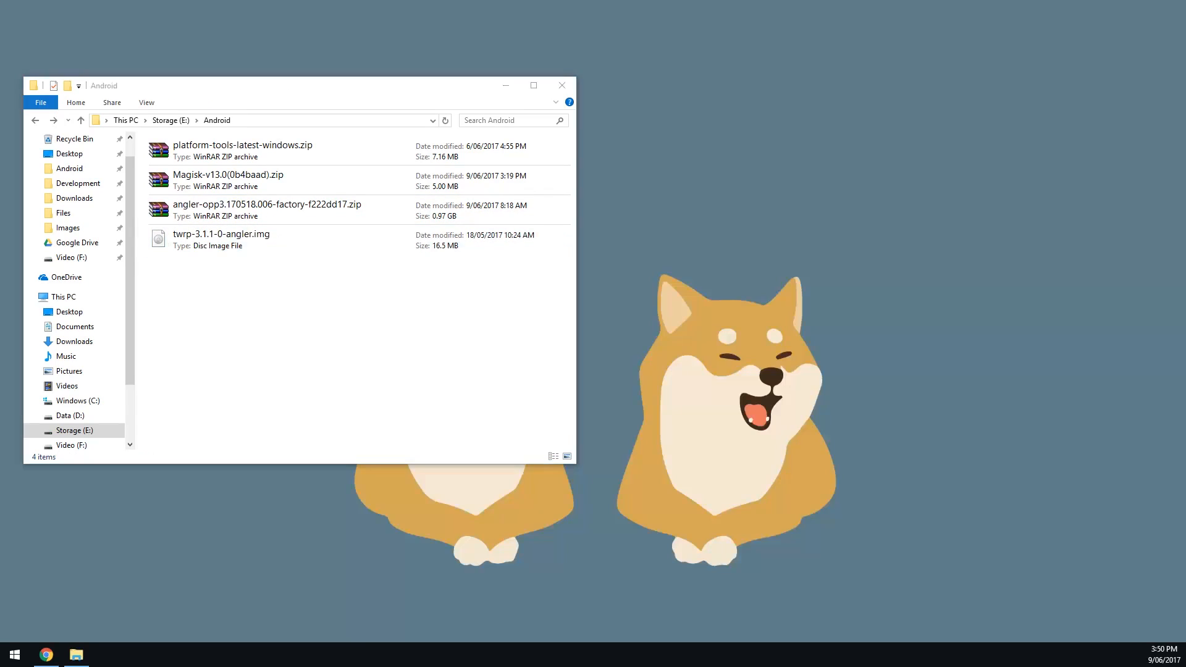
pyautogui.click(242, 149)
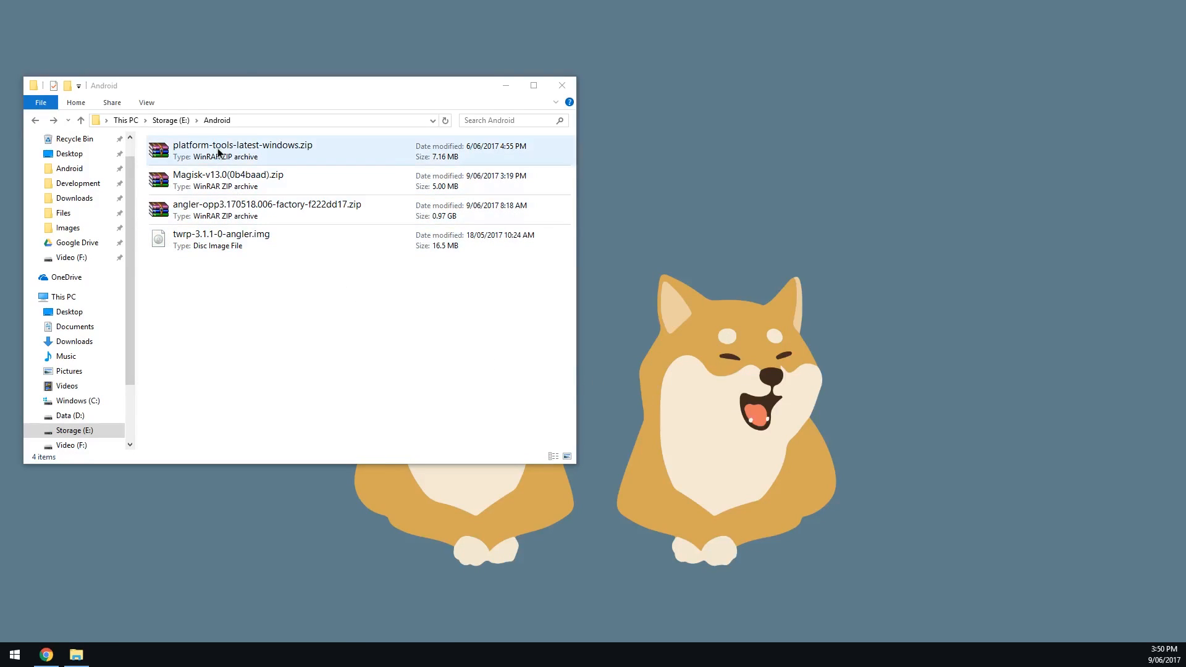
# Extract adb.exe, fastboot.exe, AdbWinApi.dll, AdbWinUsbApi.dll and libwinpthread-1.dll to E:\Android.
pyautogui.doubleClick(242, 149)
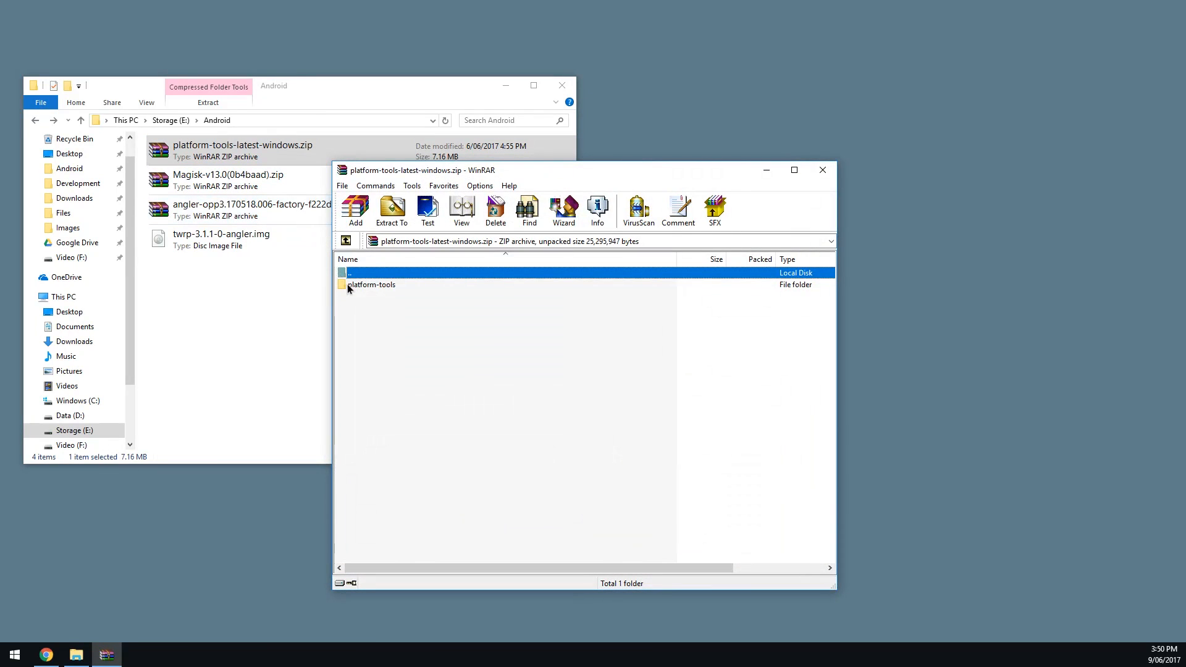
pyautogui.doubleClick(372, 284)
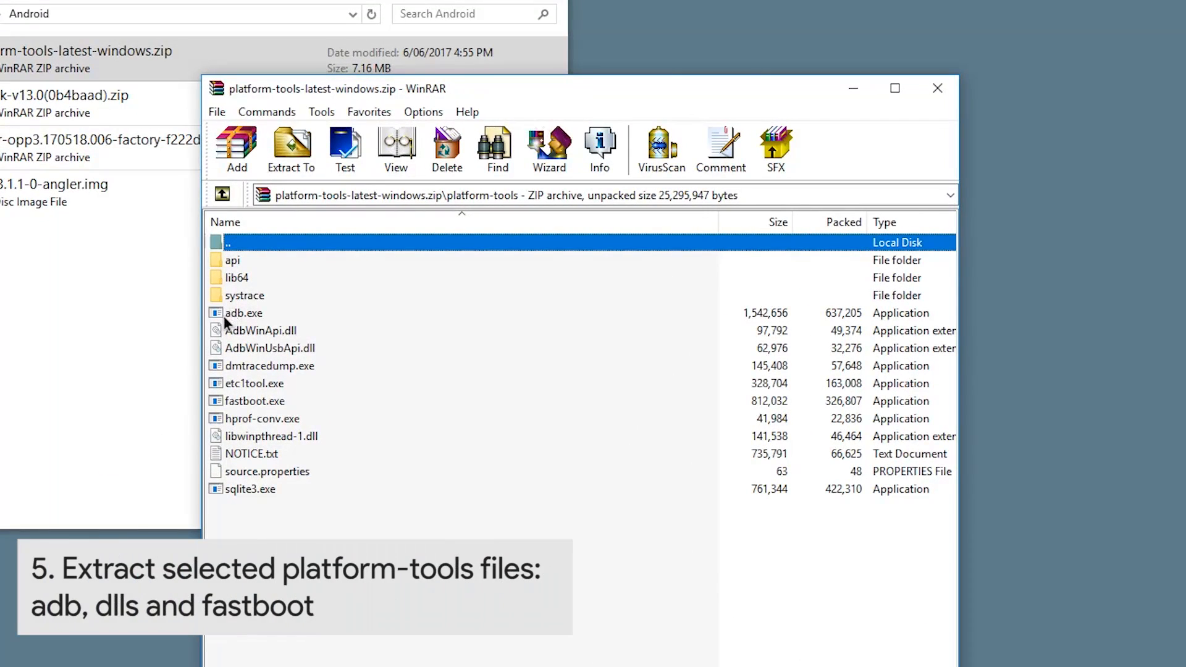
pyautogui.click(243, 313)
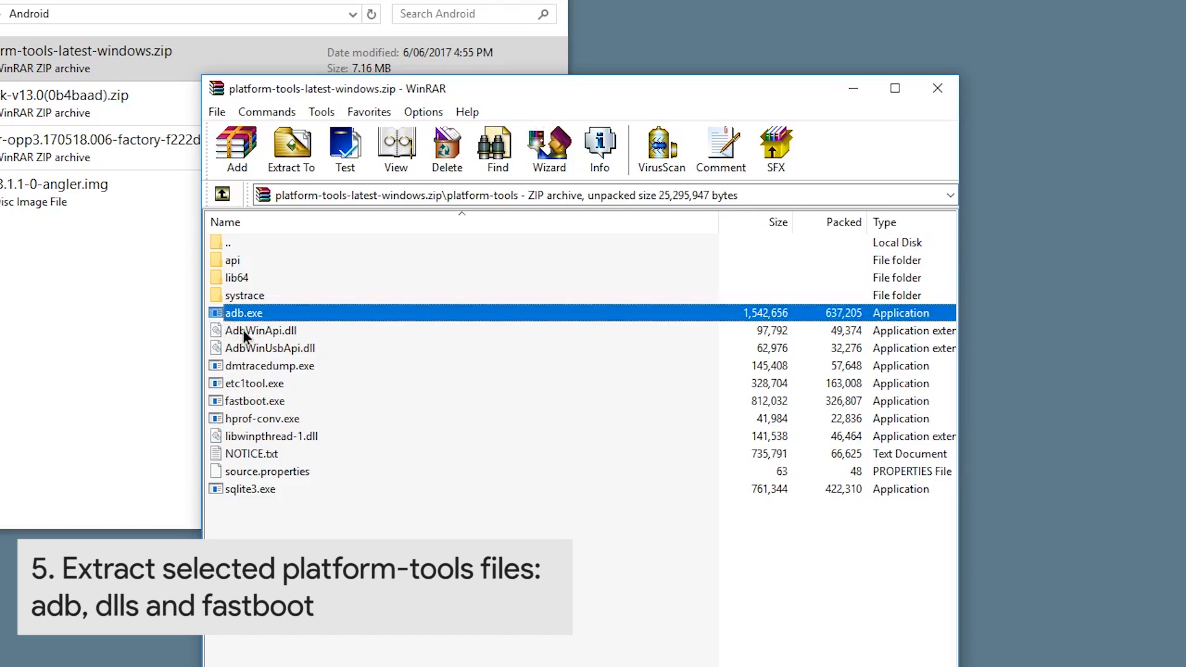
pyautogui.click(260, 331)
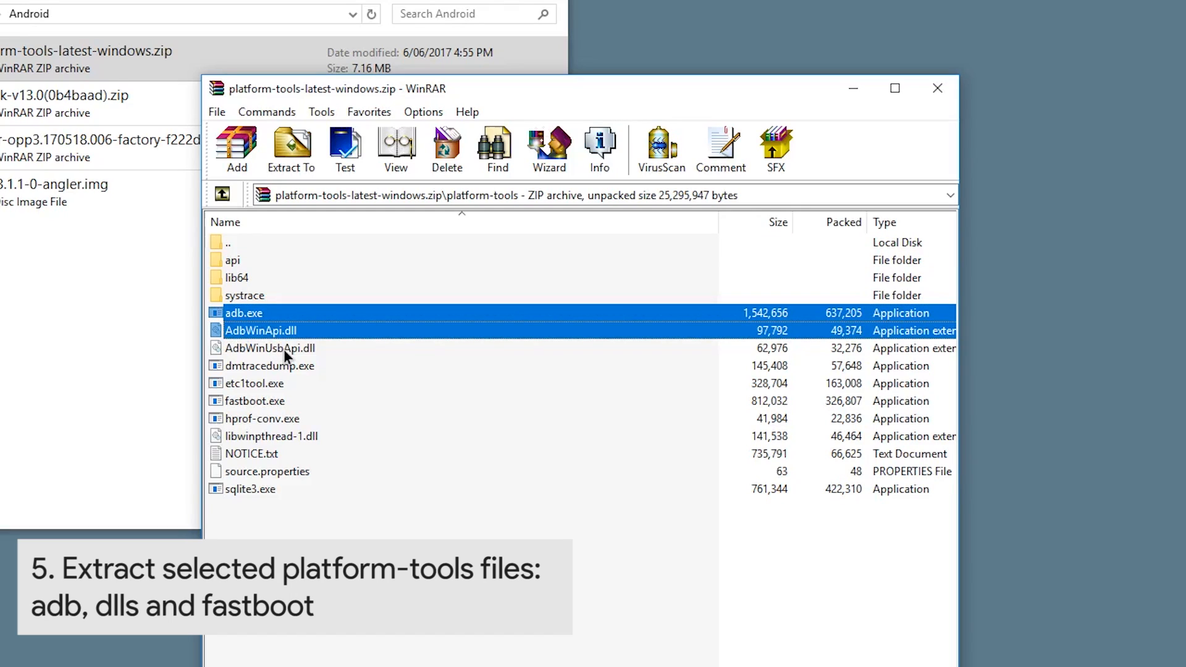
pyautogui.click(270, 348)
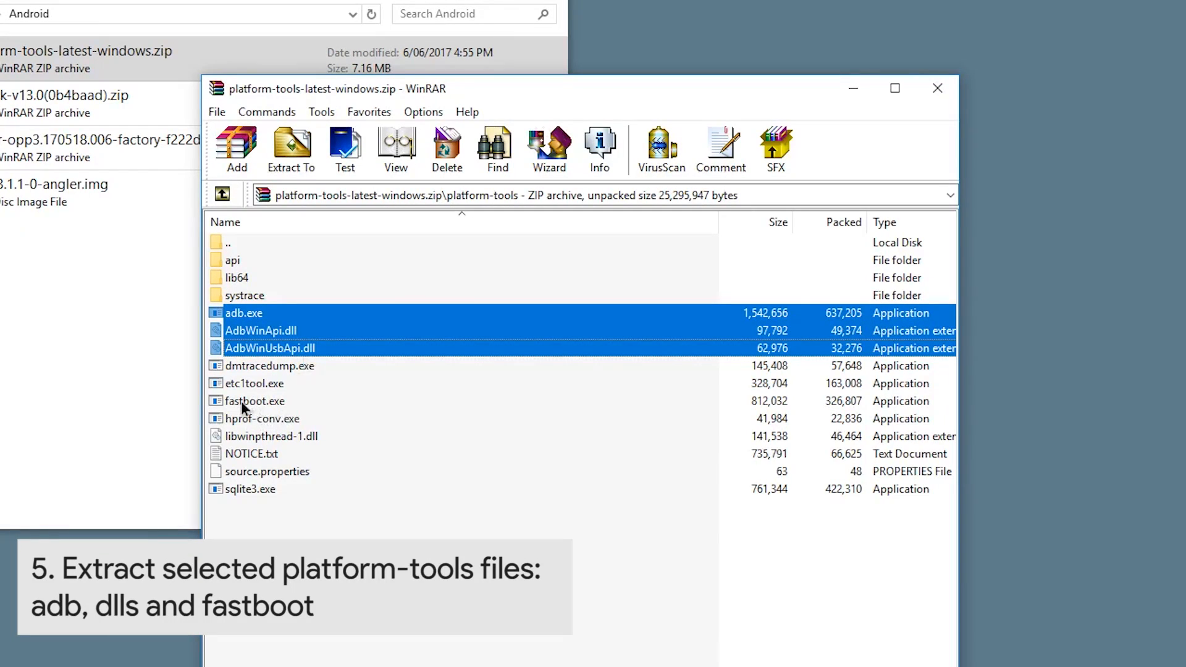
pyautogui.click(255, 401)
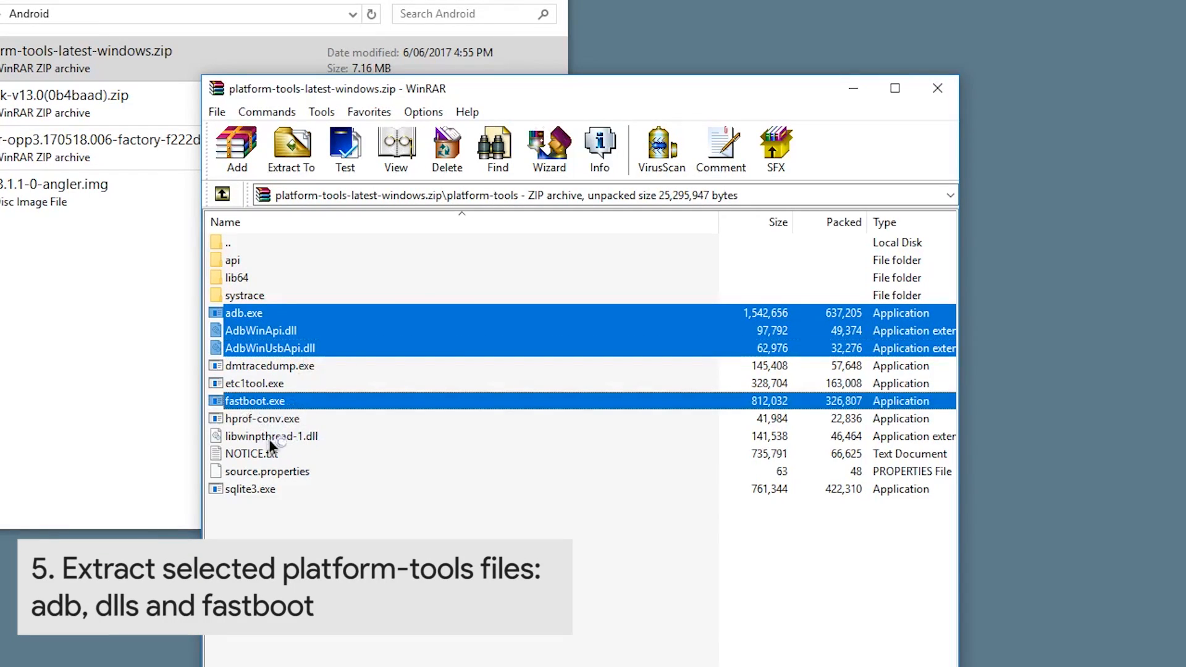
pyautogui.click(271, 436)
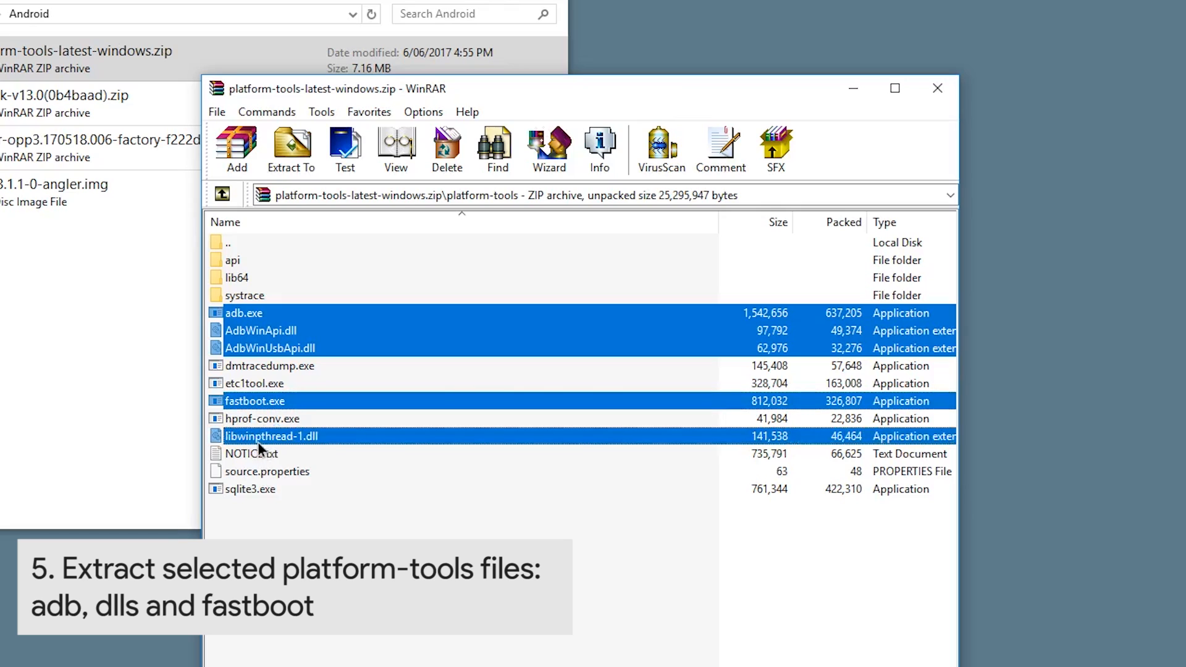
pyautogui.moveTo(293, 445)
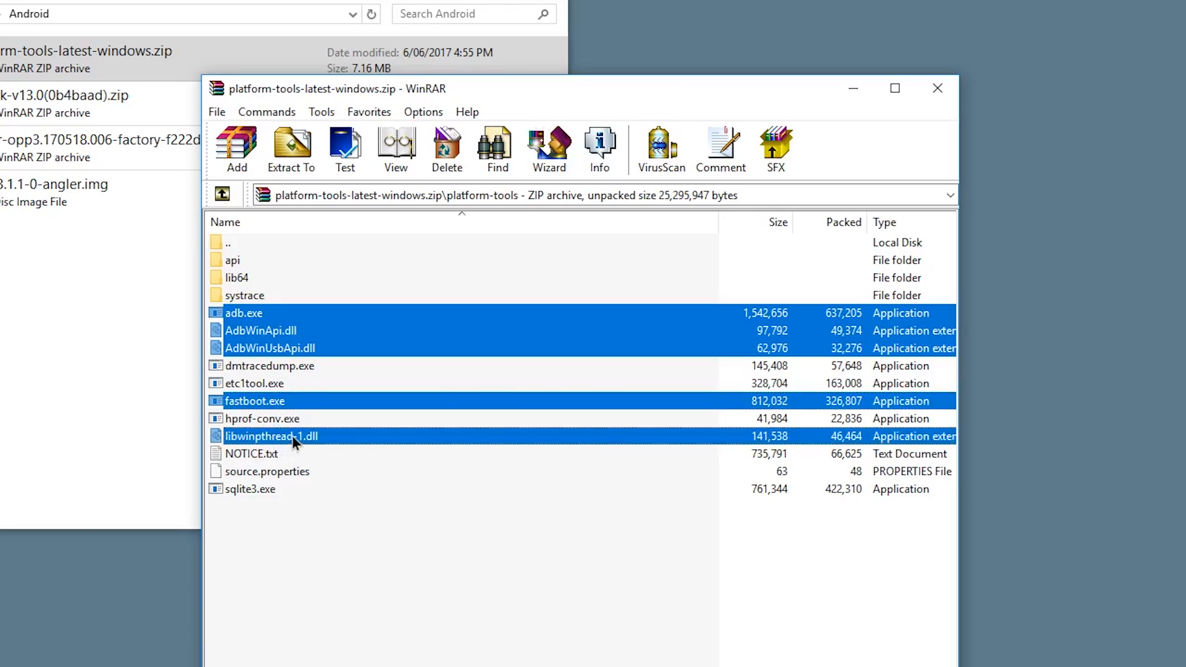
pyautogui.click(290, 148)
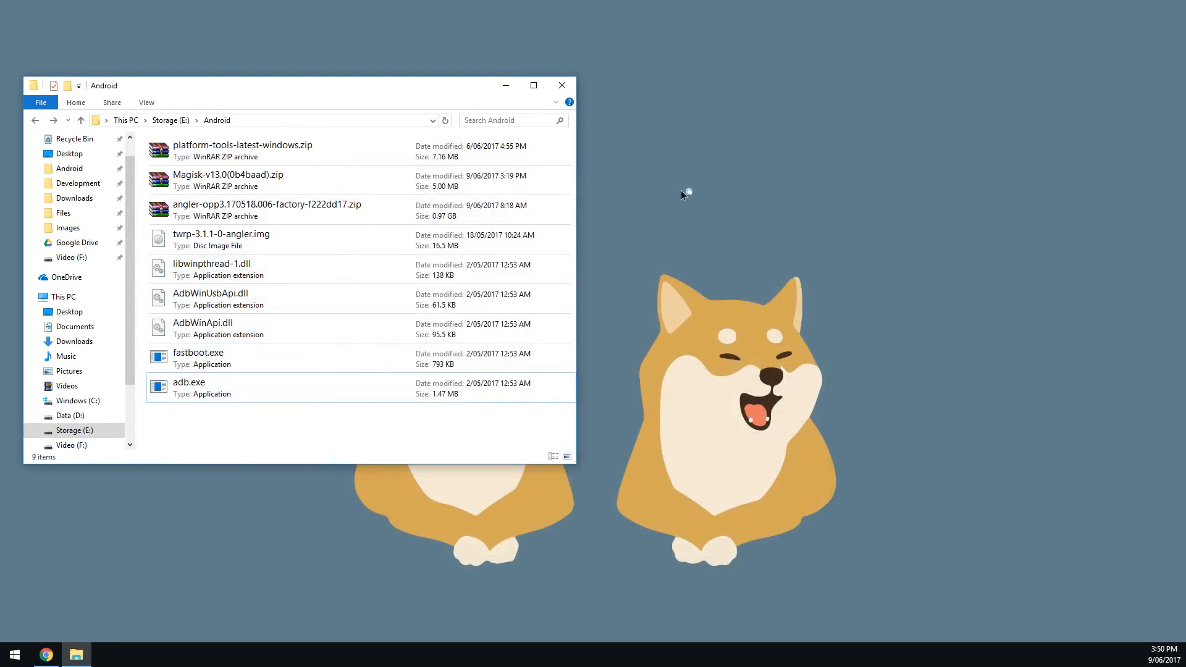
# Move the image zip, bootloader and radio images from angler-opp3.170518.006 into Android.
pyautogui.click(267, 210)
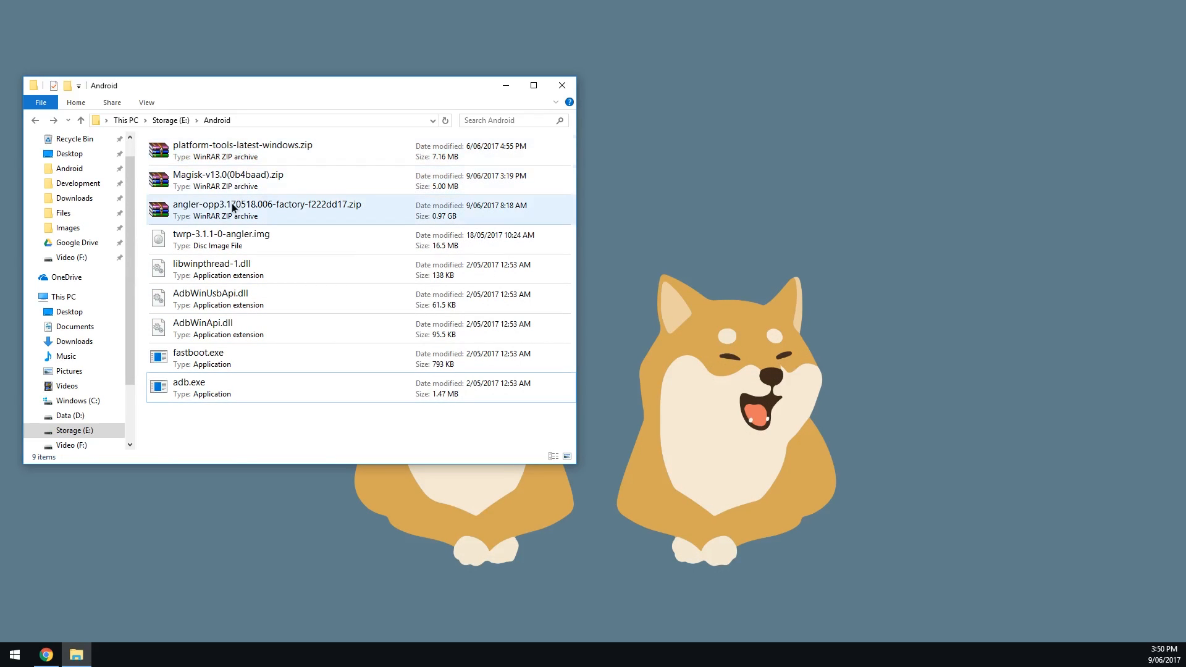
pyautogui.click(266, 210)
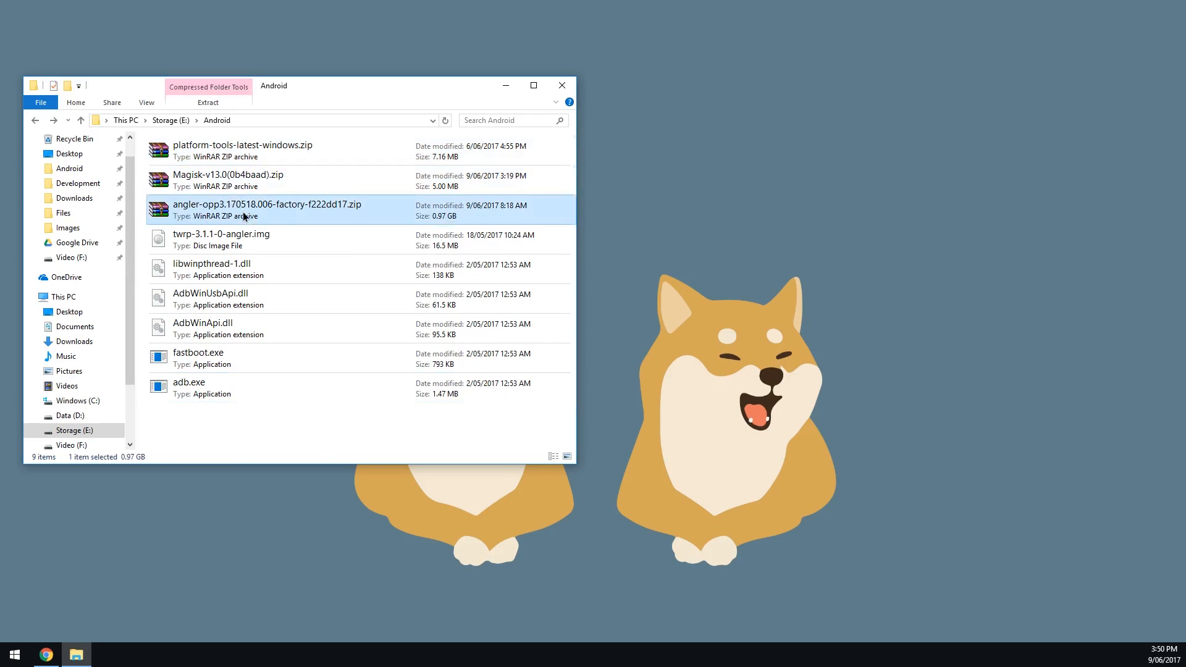
pyautogui.doubleClick(267, 209)
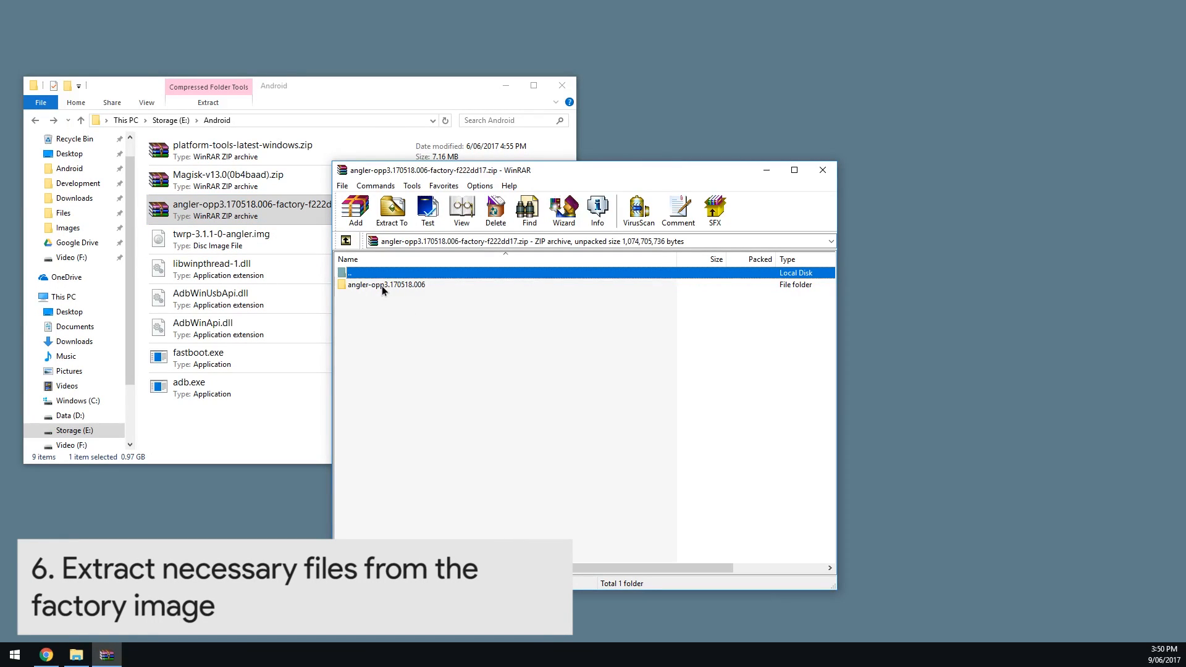
pyautogui.doubleClick(386, 284)
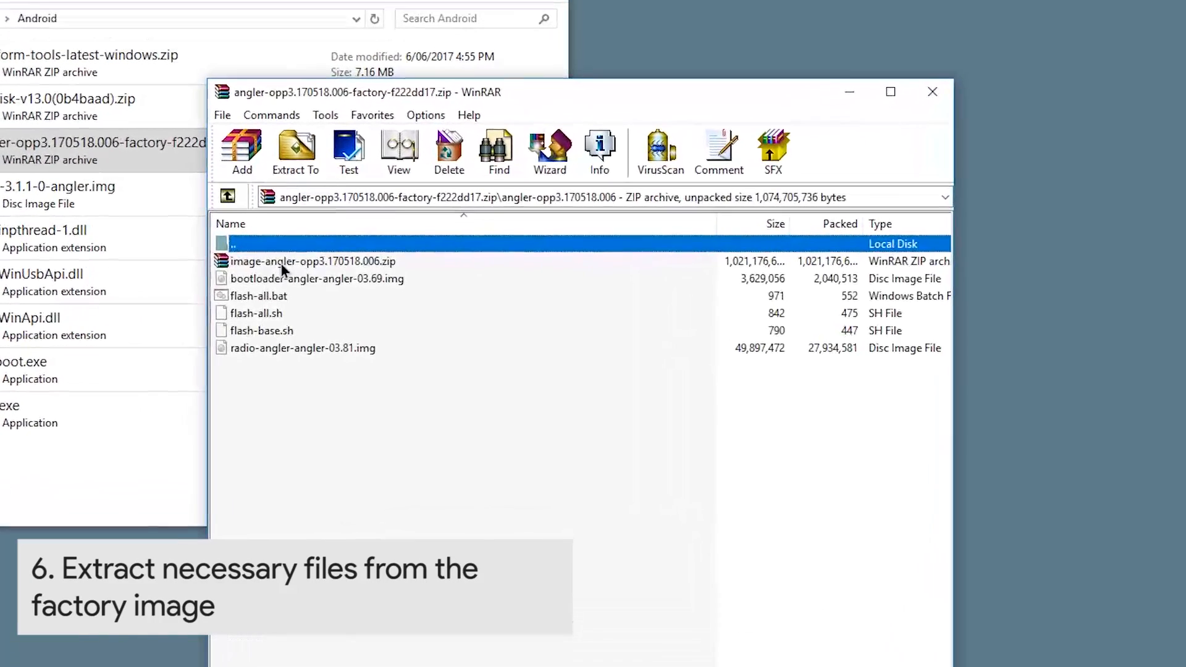
pyautogui.click(313, 277)
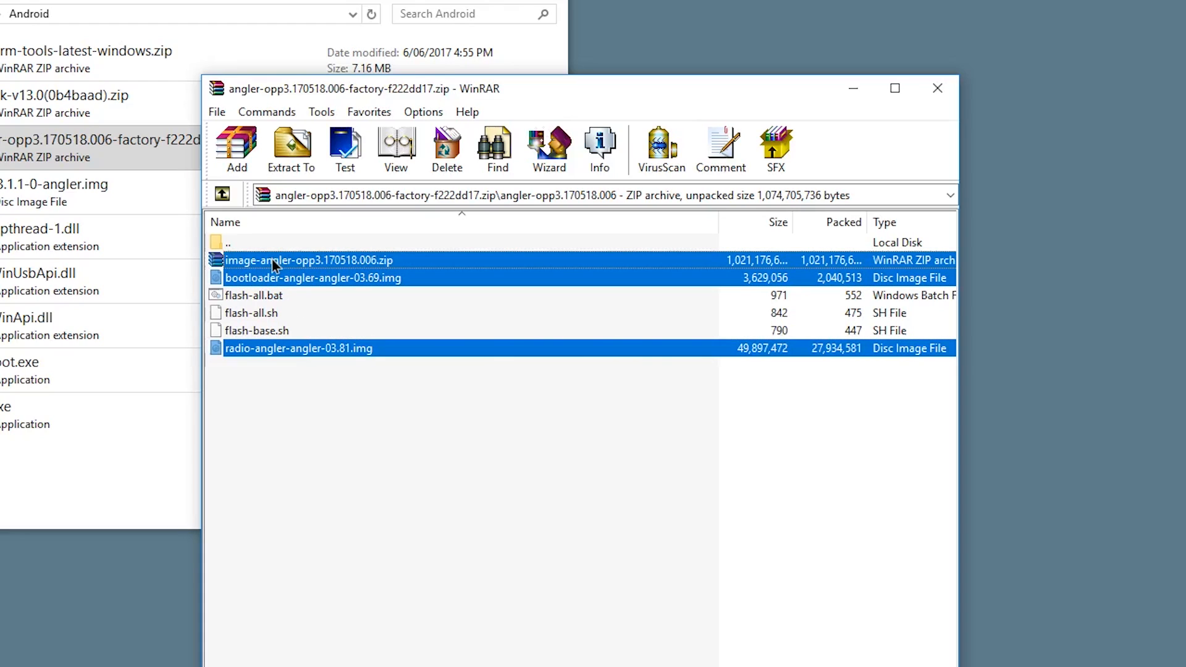
pyautogui.click(291, 149)
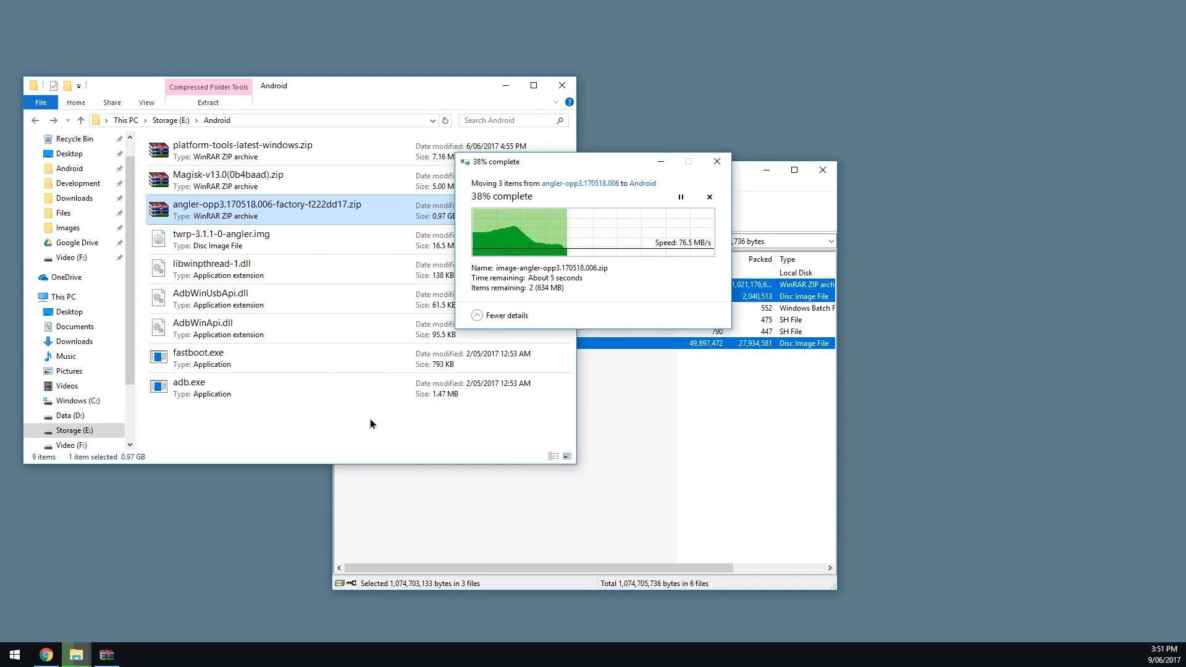
pyautogui.moveTo(362, 428)
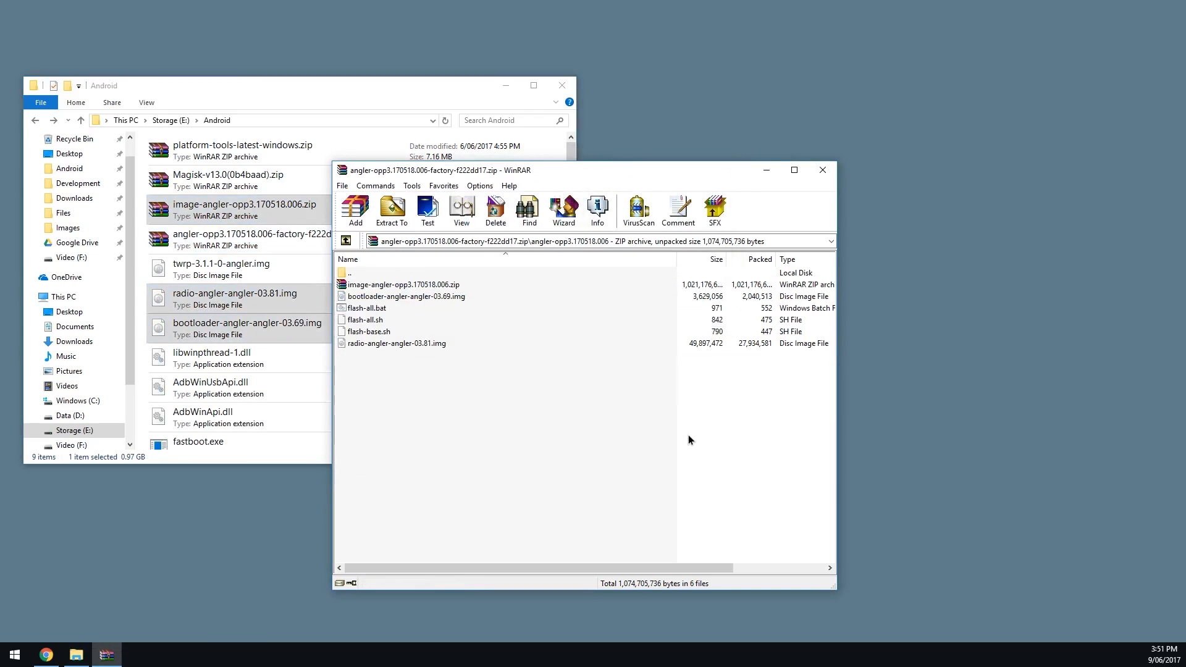
# Close WinRAR, centre the Android folder window and clear the file selection.
pyautogui.click(823, 170)
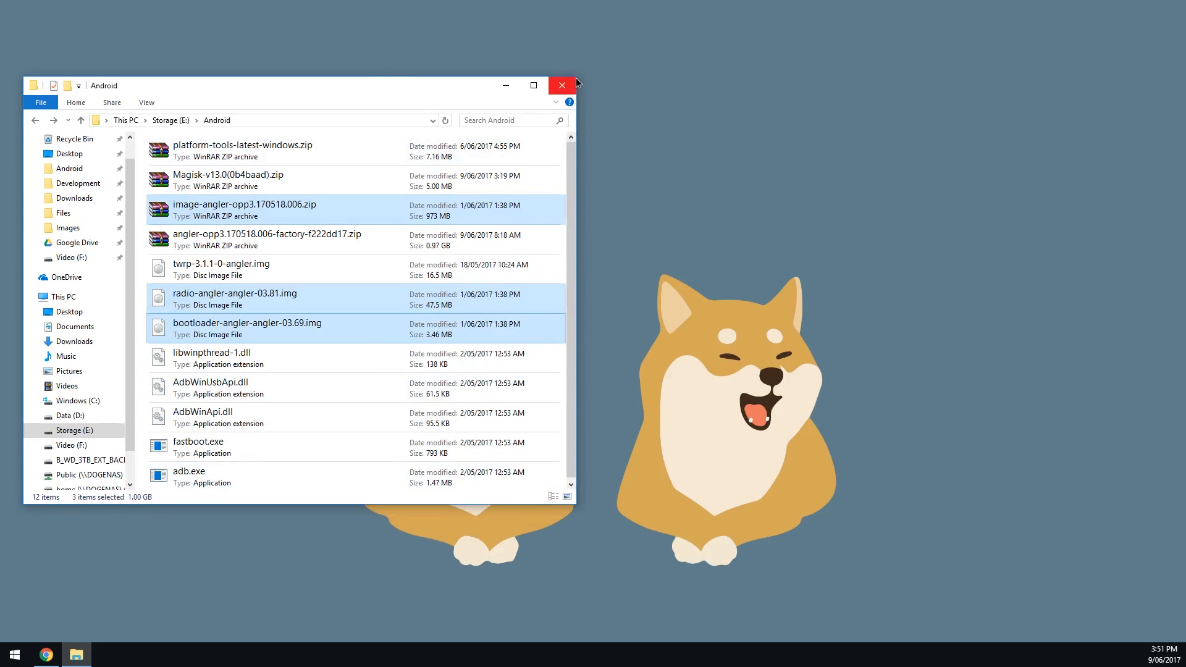
pyautogui.moveTo(303, 84); pyautogui.dragTo(337, 68)
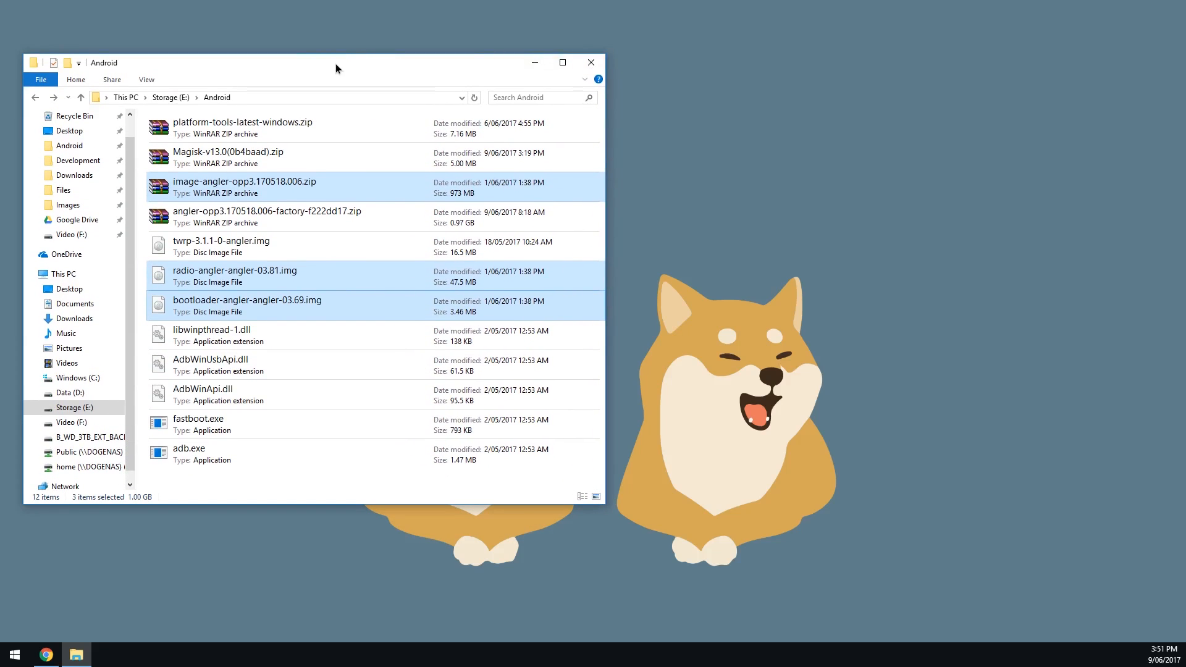
pyautogui.moveTo(336, 68); pyautogui.dragTo(606, 50)
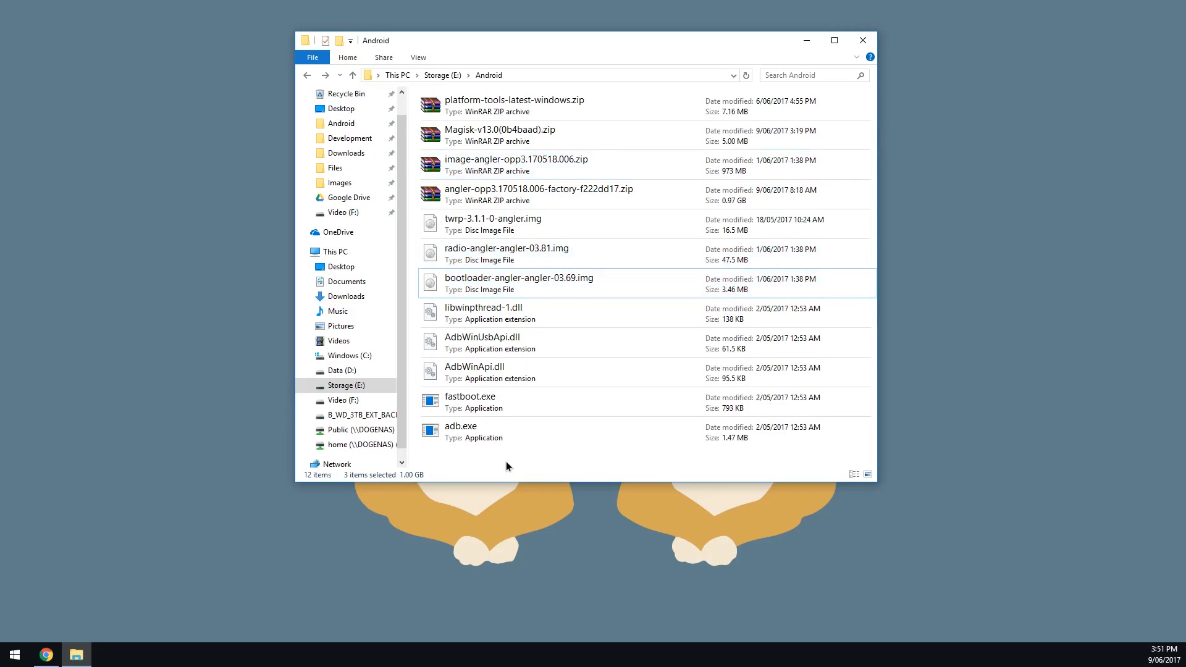
pyautogui.click(502, 463)
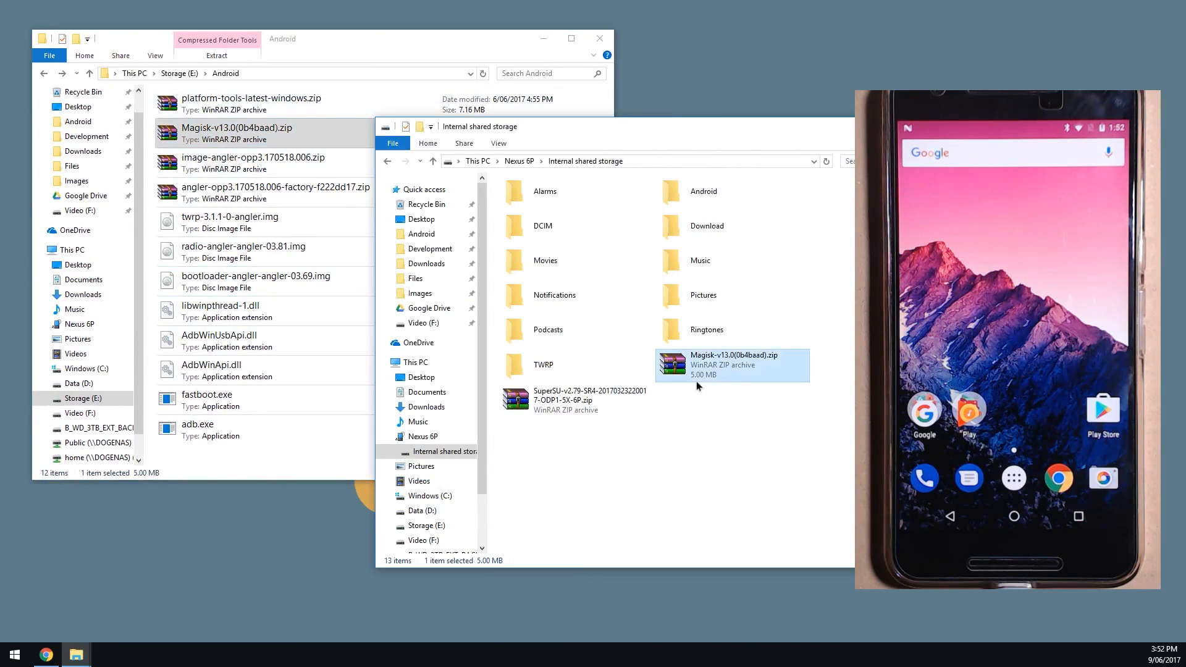
# Select the SuperSU zip on the Nexus 6P's internal shared storage.
pyautogui.click(583, 399)
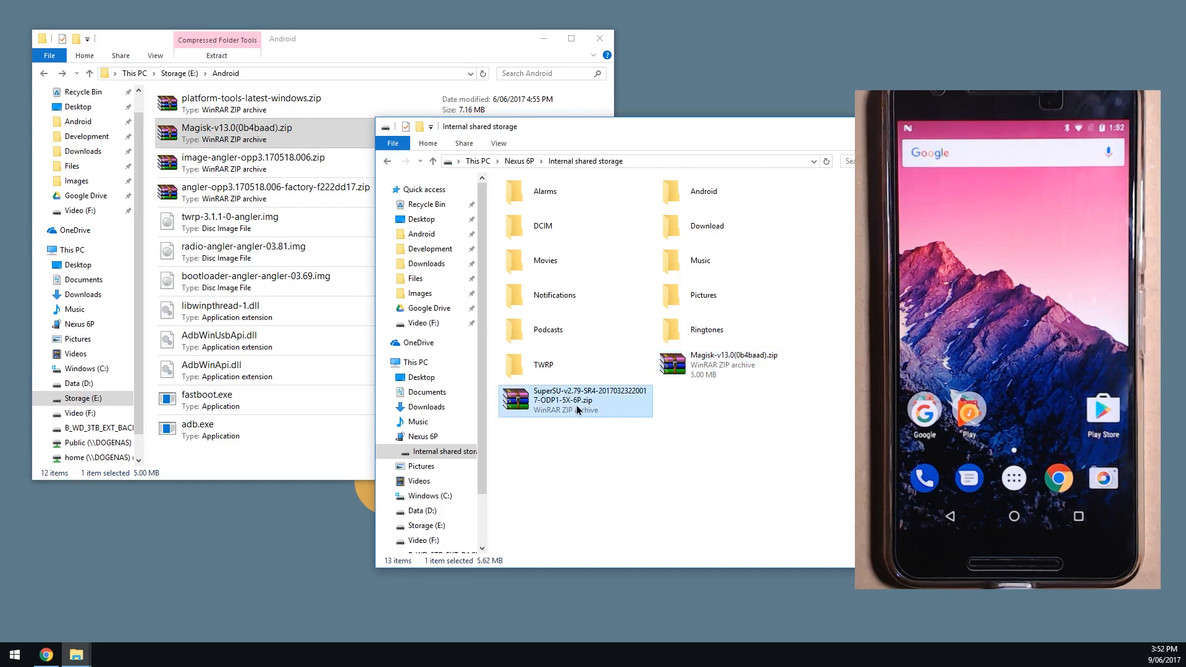
pyautogui.moveTo(590, 399)
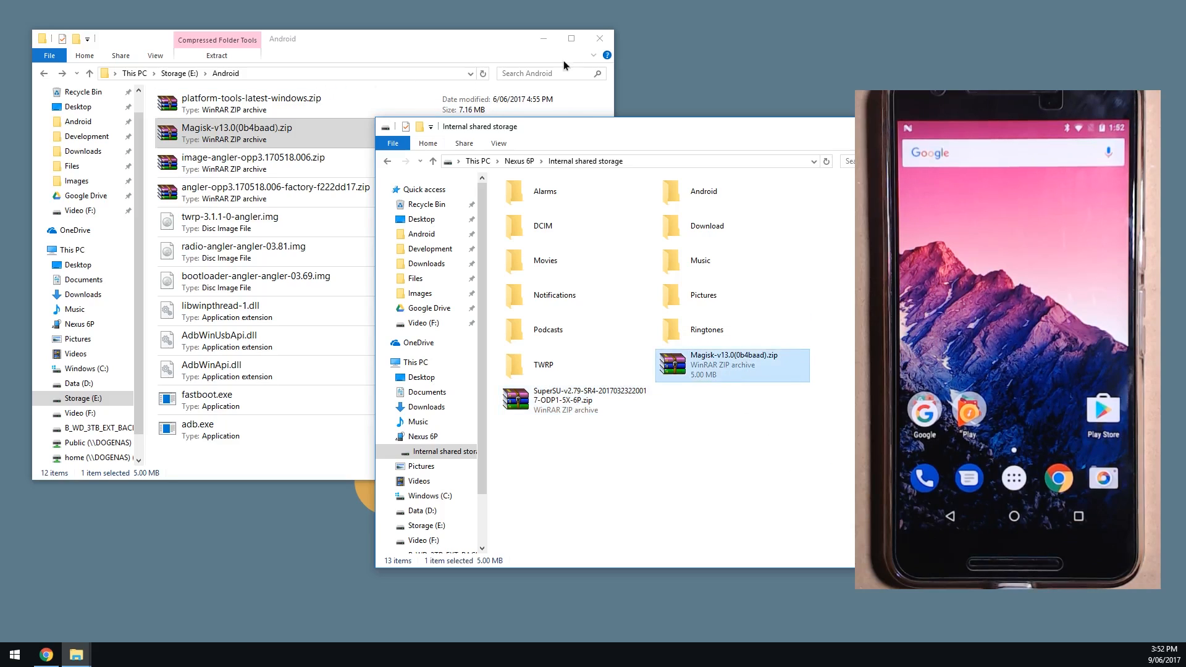
pyautogui.moveTo(539, 72)
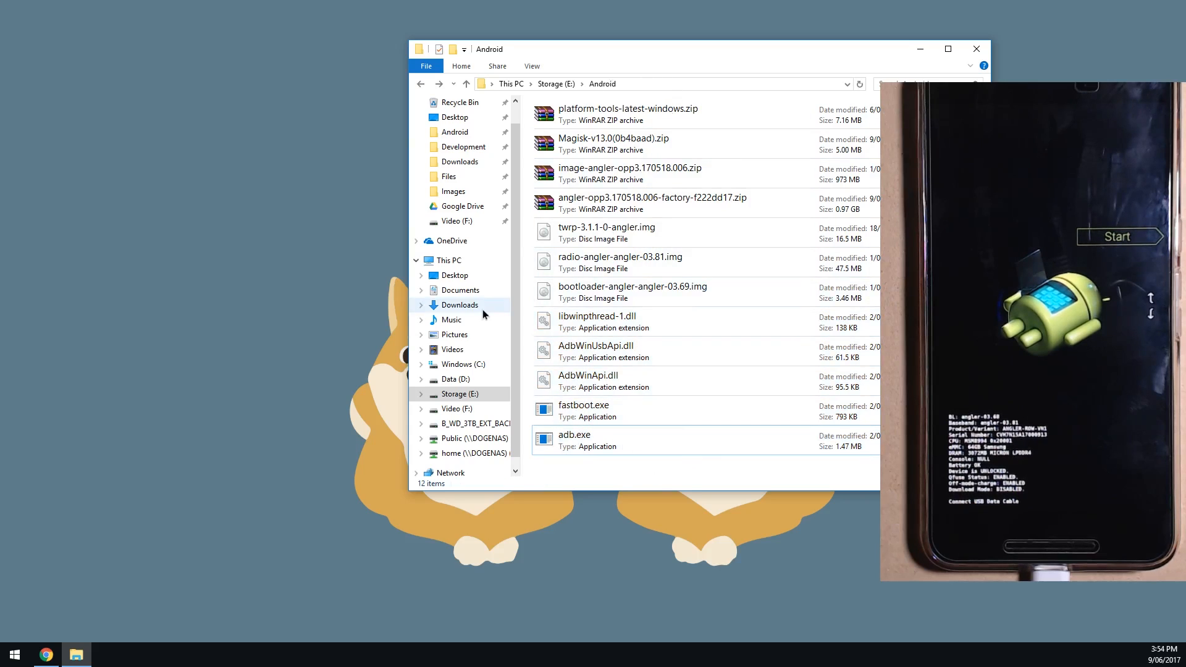
# Launch a command prompt at E:\Android via cmd in File Explorer's address bar.
pyautogui.click(628, 114)
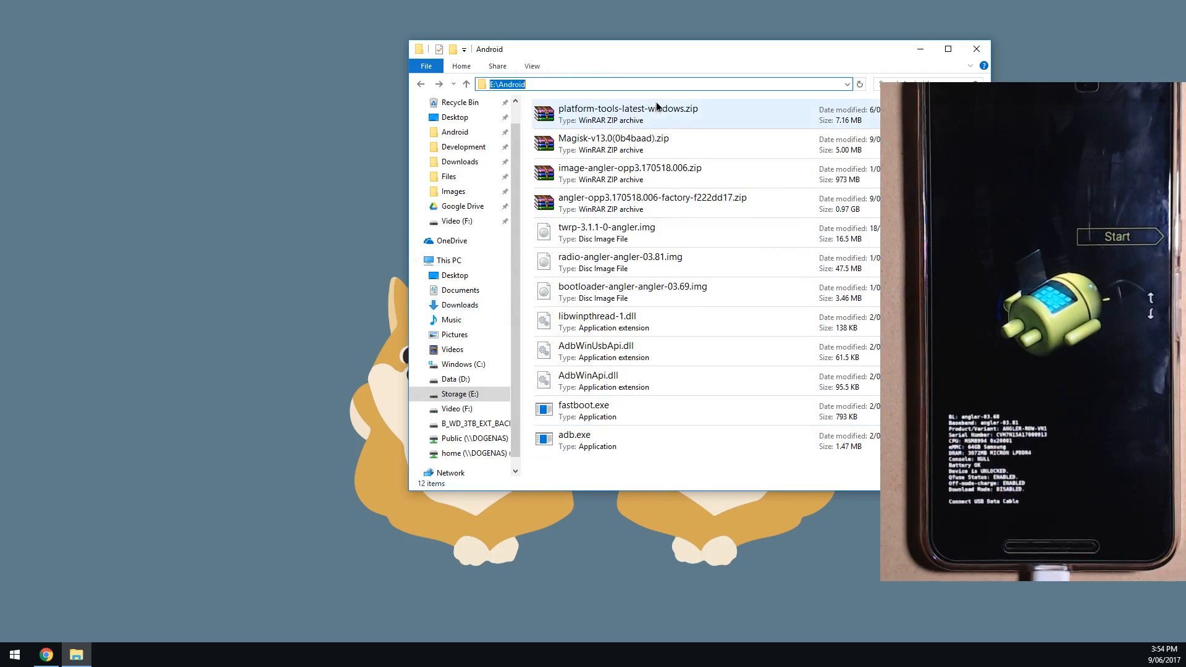
pyautogui.write('cmd')
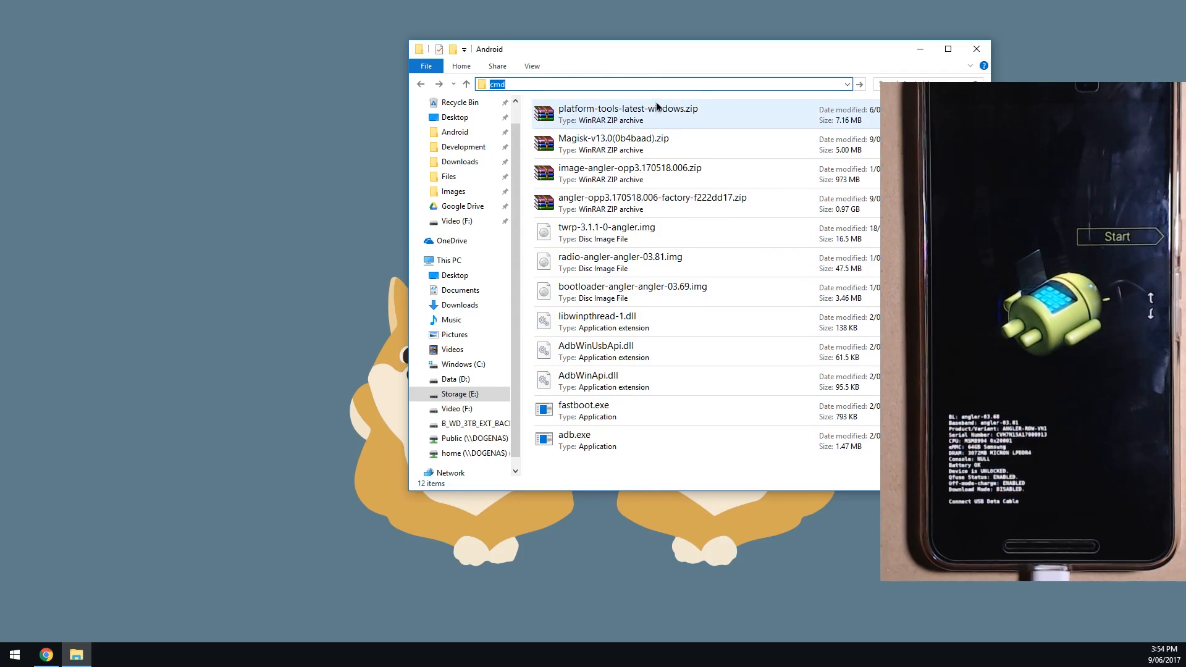
pyautogui.press('enter')
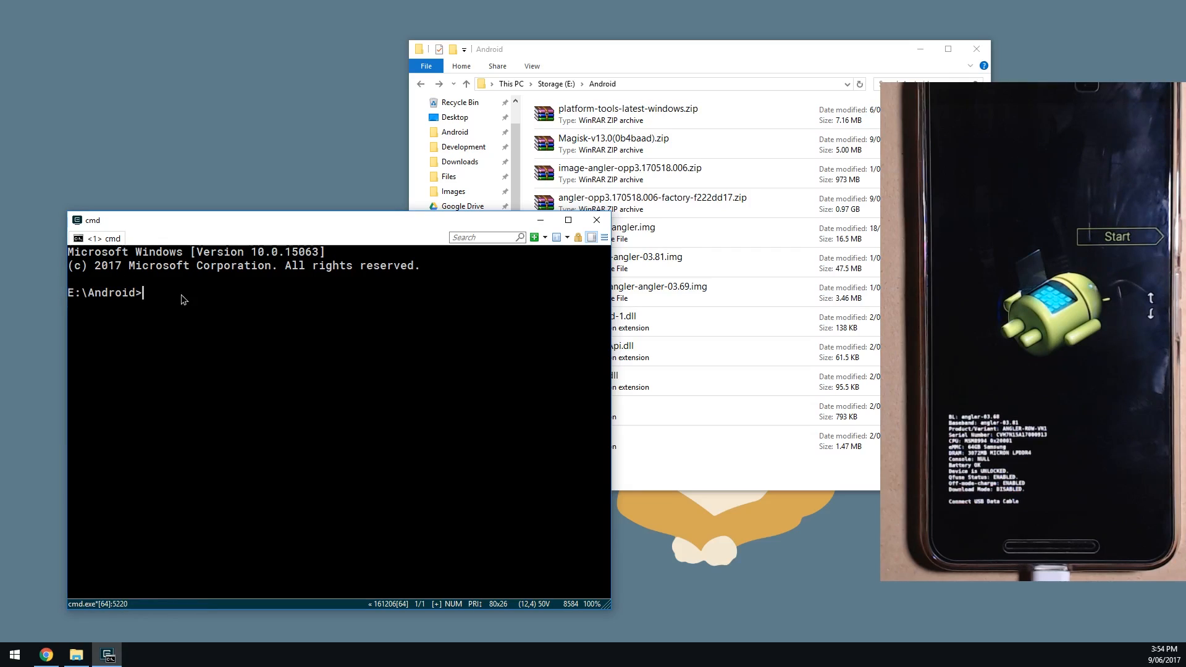
pyautogui.moveTo(196, 301)
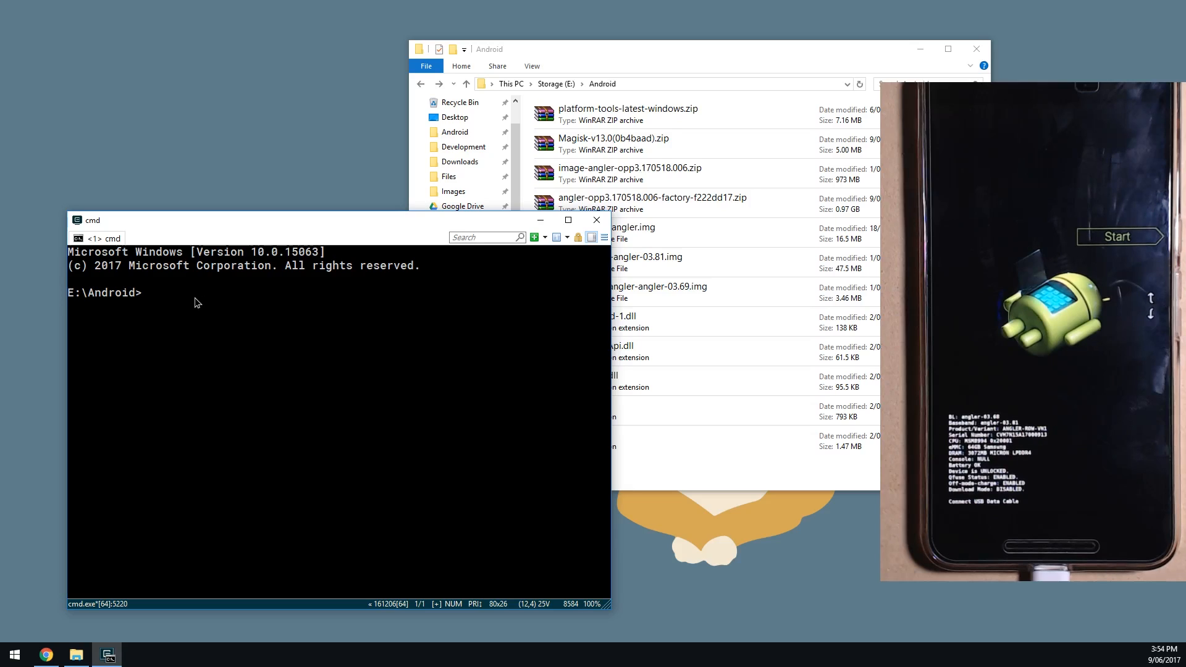
pyautogui.moveTo(313, 379)
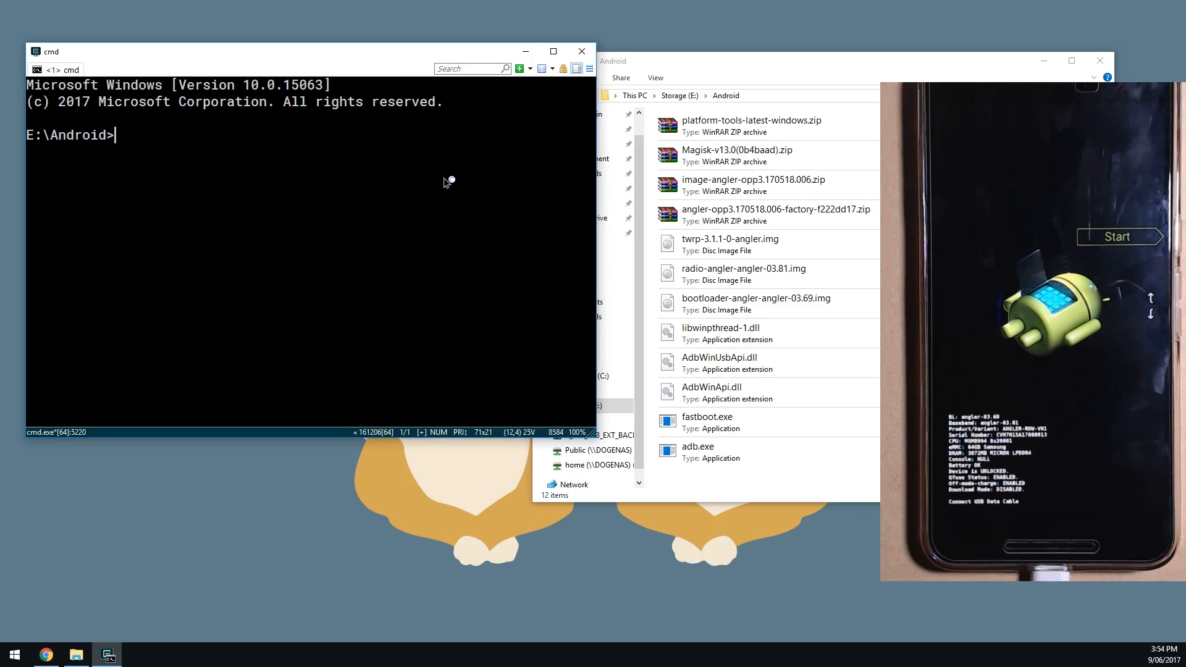
pyautogui.moveTo(445, 183)
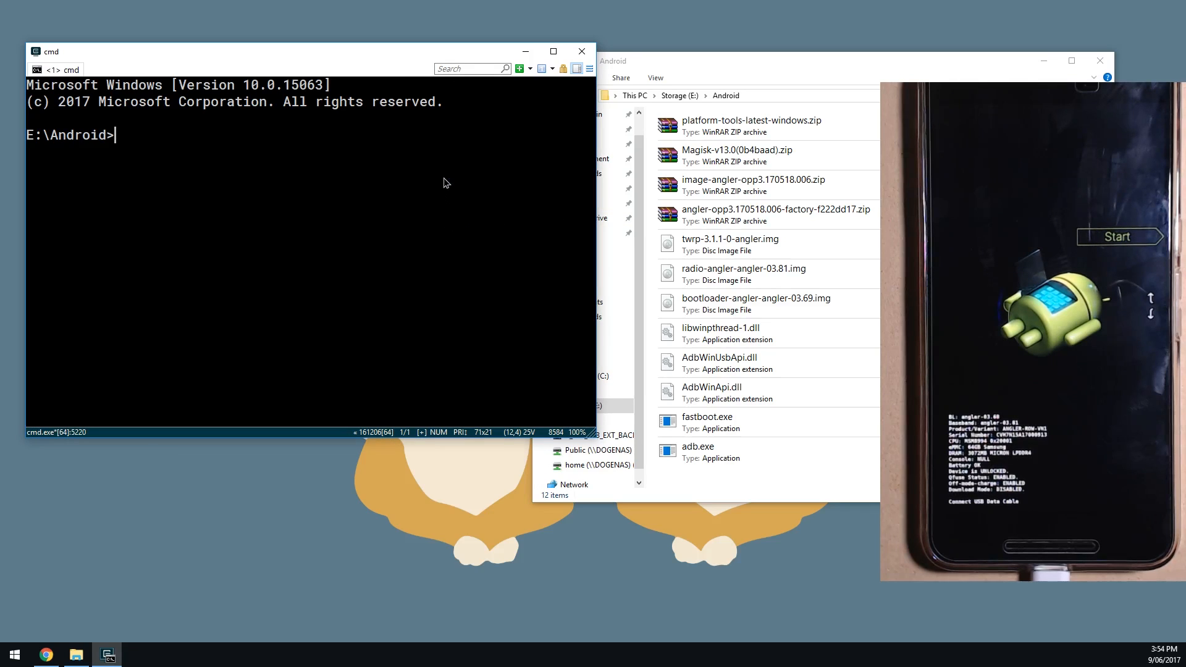
# Confirm fastboot detects the Nexus 6P and flash the bootloader 03.69 image.
pyautogui.write('fastbv')
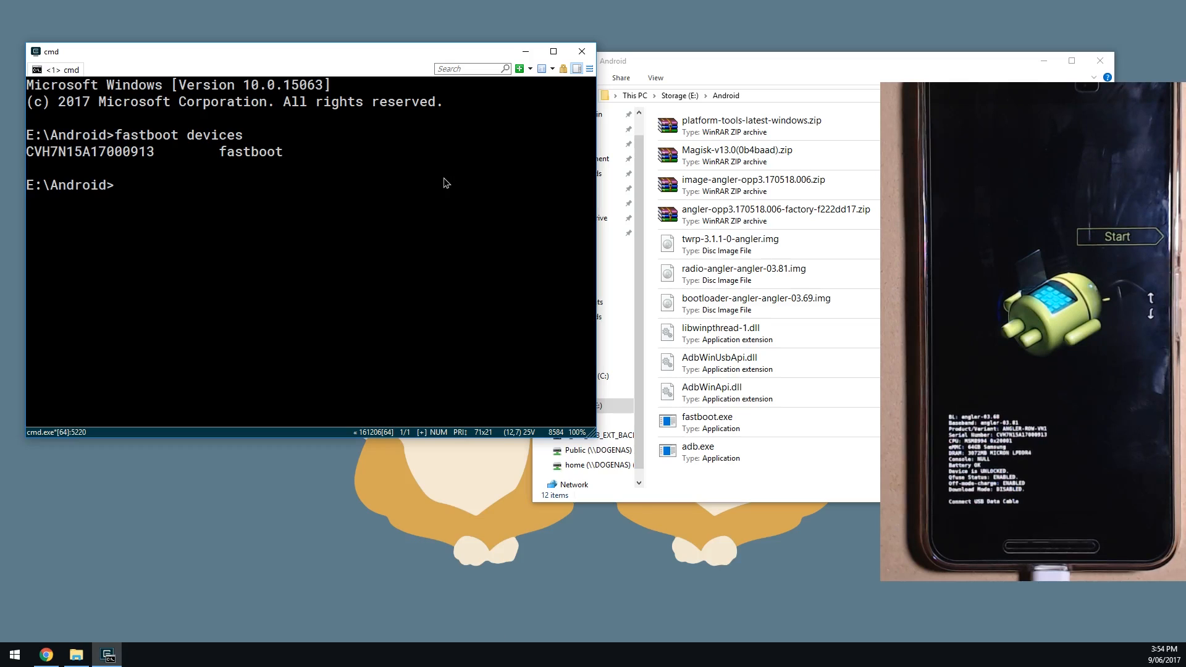
pyautogui.write('fastboot flash')
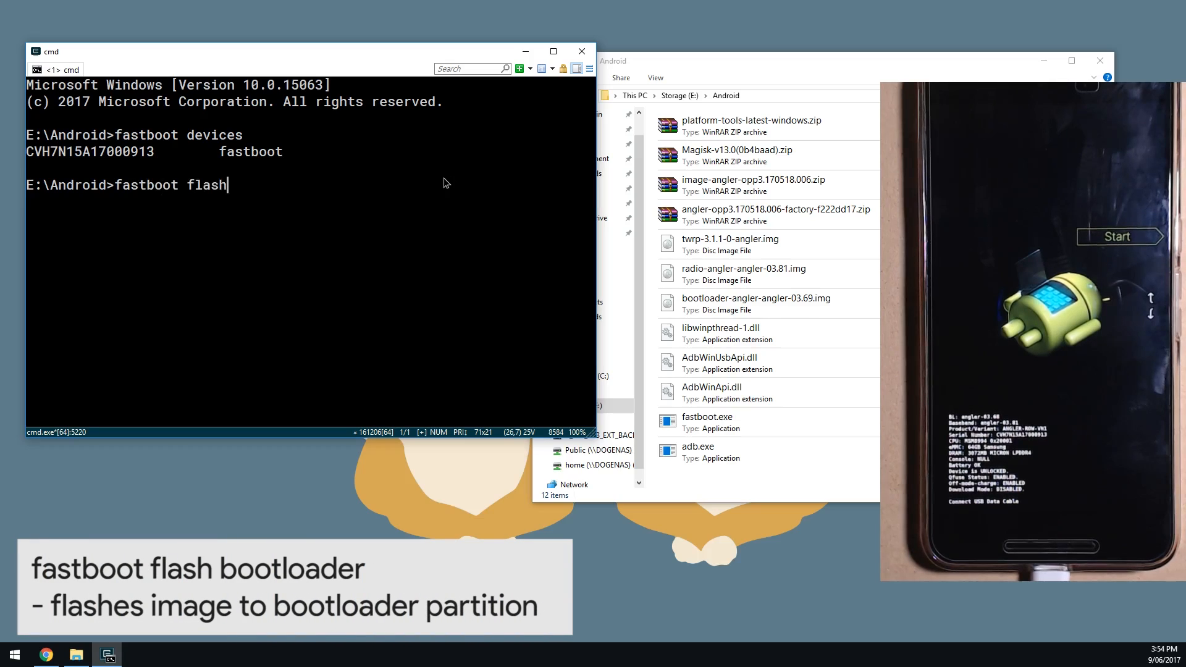
pyautogui.write('bootloader E:\\Android\\bootloader-angler-angler-03.69.img')
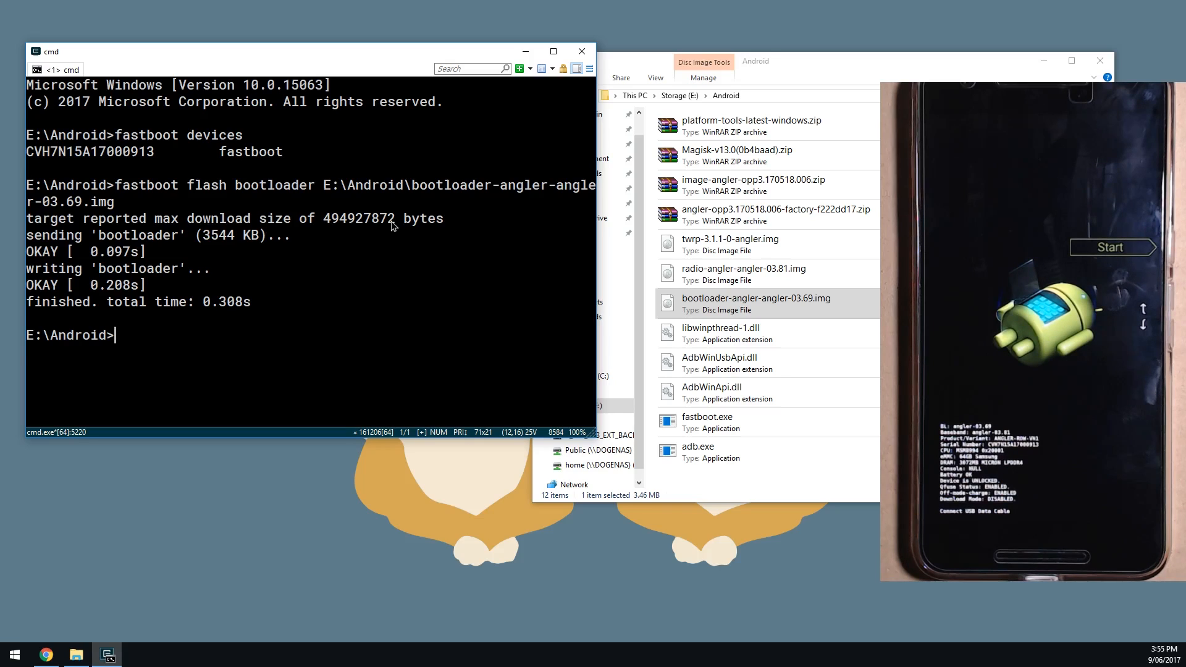
pyautogui.write('fastboot flash radio E:\\Android\\radio-angler-angler-03.81.im')
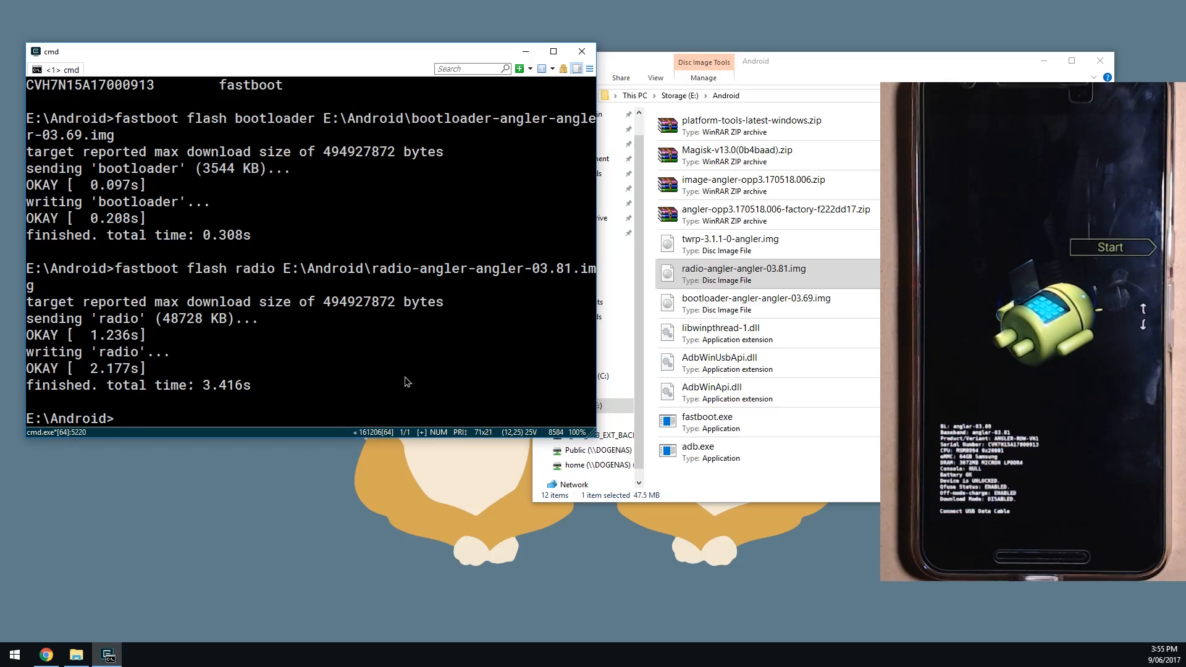
# Run fastboot --skip-reboot update with image-angler-opp3.170518.006.zip, writing system and vendor.
pyautogui.write('fastboot')
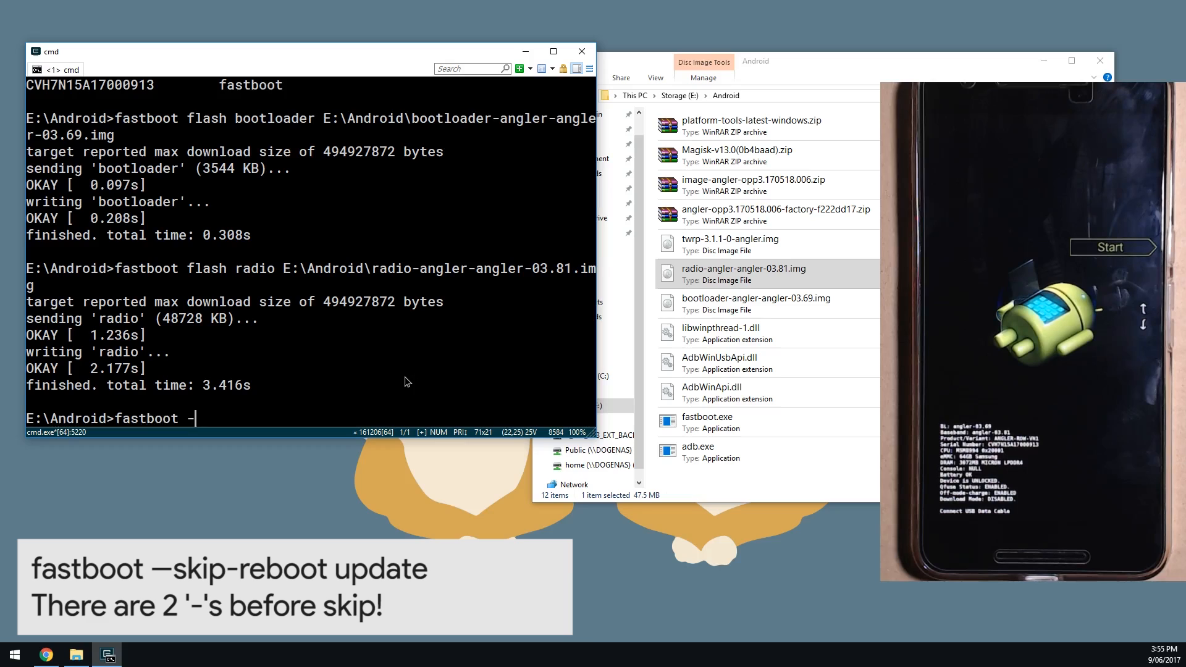
pyautogui.write('-skip-')
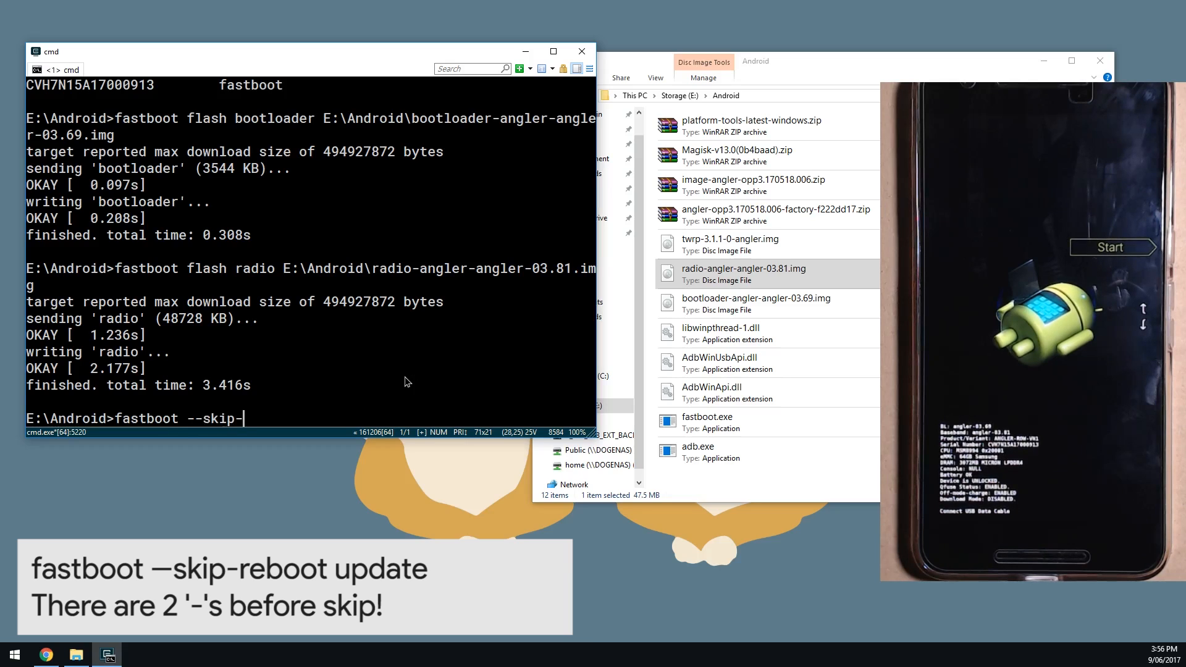
pyautogui.write('reboot')
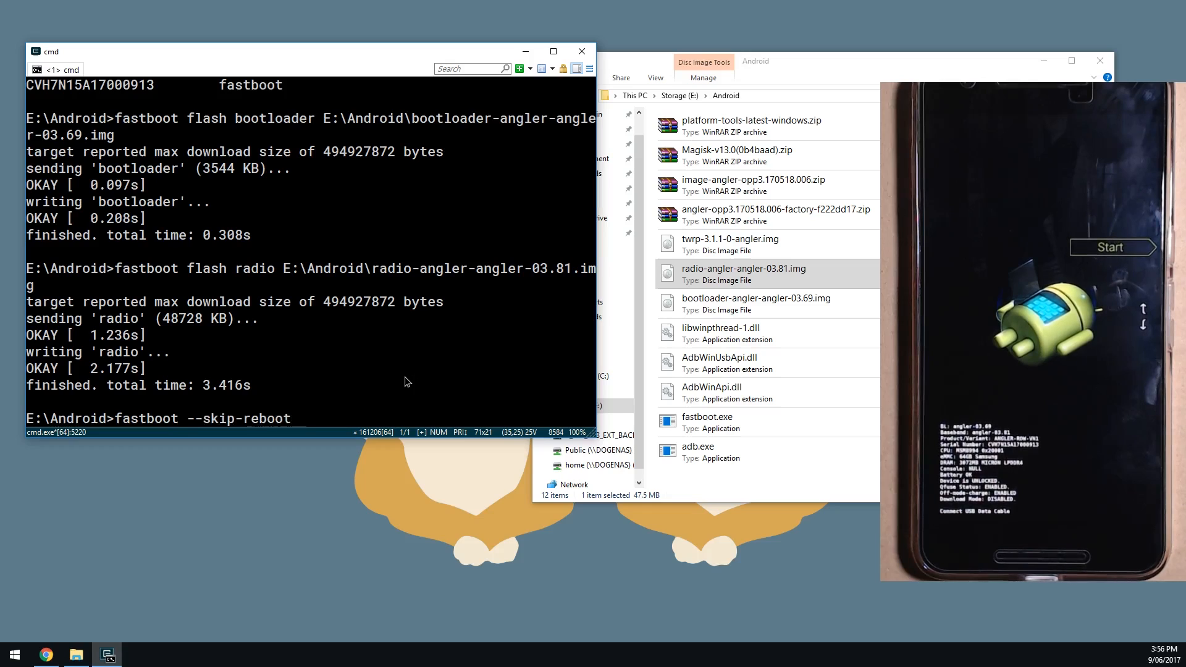
pyautogui.write('update E:\\Android\\image-angler-opp3.170518.006.zip')
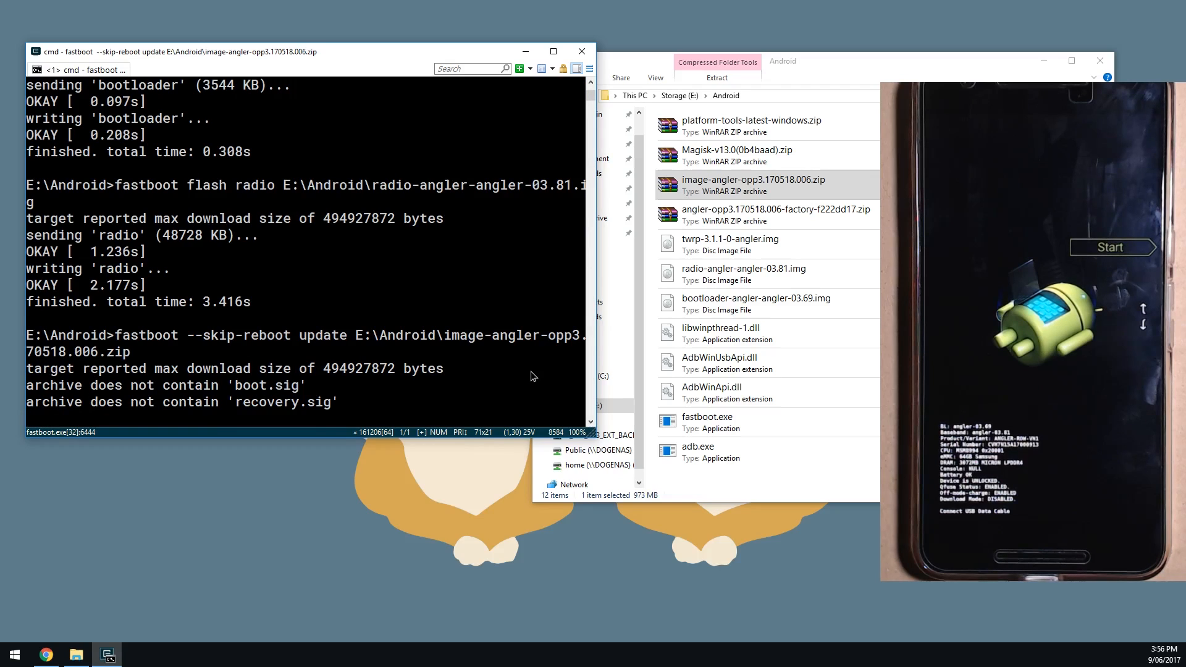
pyautogui.click(730, 243)
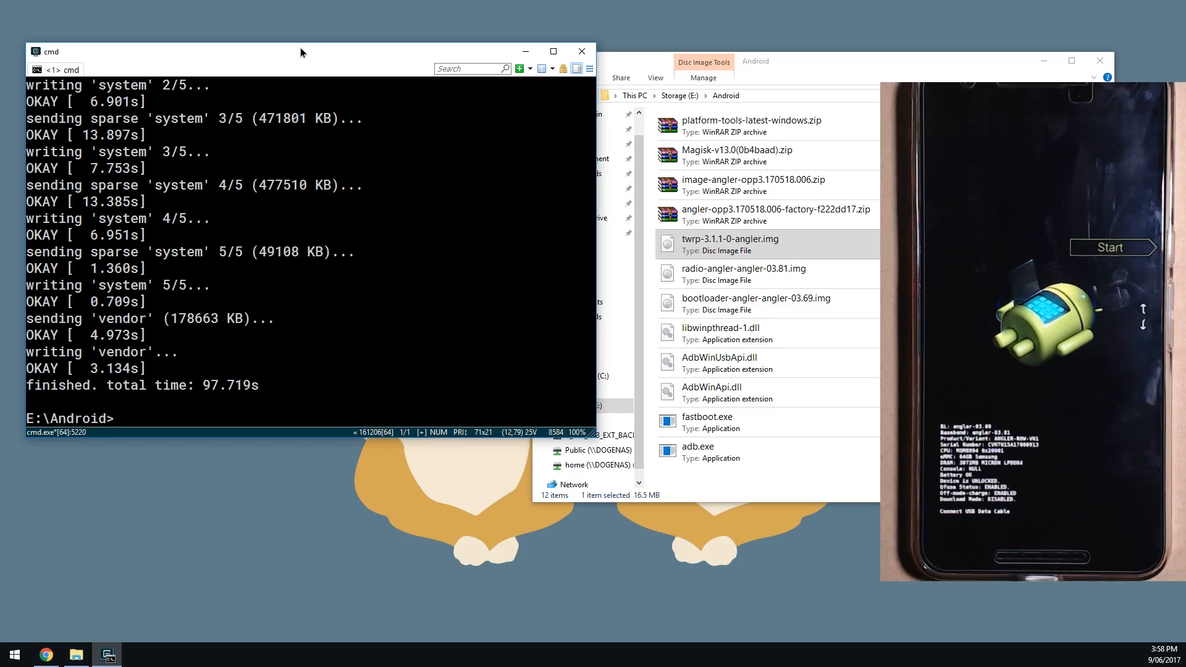
# Run fastboot flash recovery with E:\Android\twrp-3.1.1-0-angler.img.
pyautogui.write('fastboot flash')
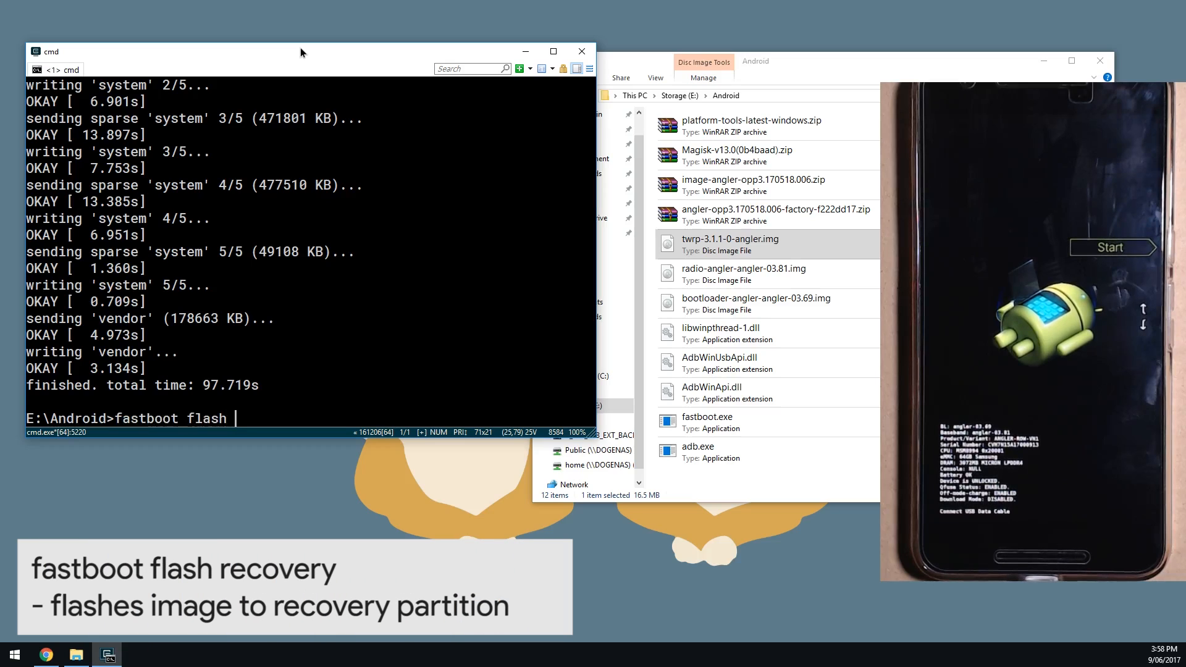
pyautogui.write('recovery')
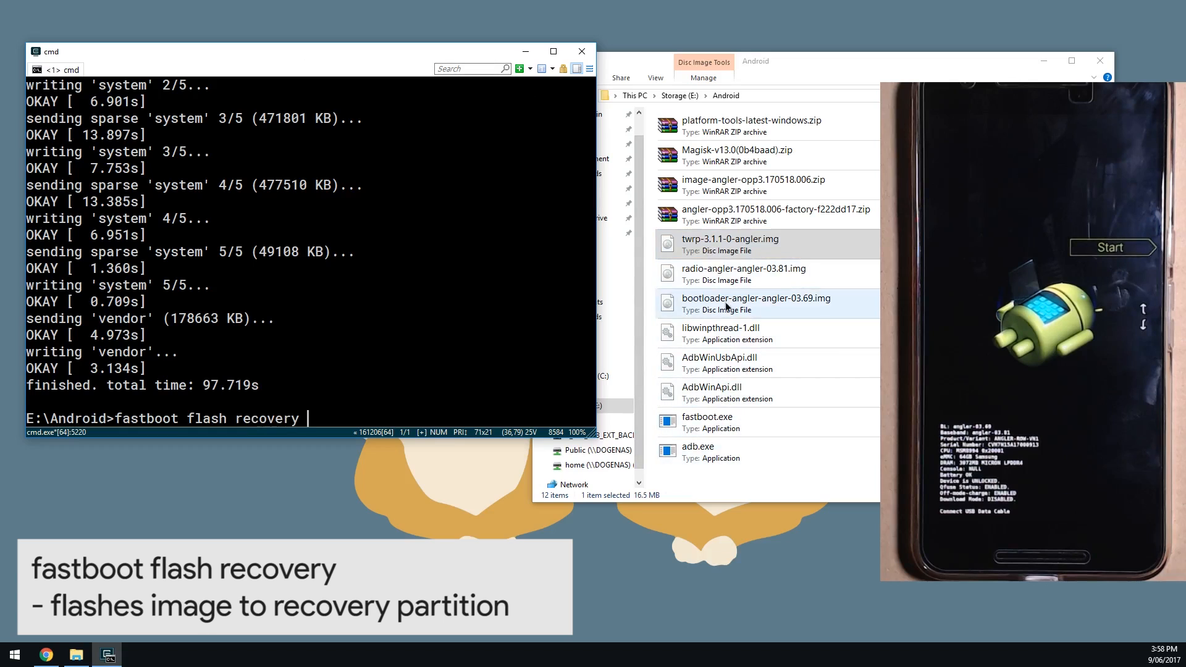
pyautogui.write('E:\\Android\\twrp-3.1.1-0-angler.img')
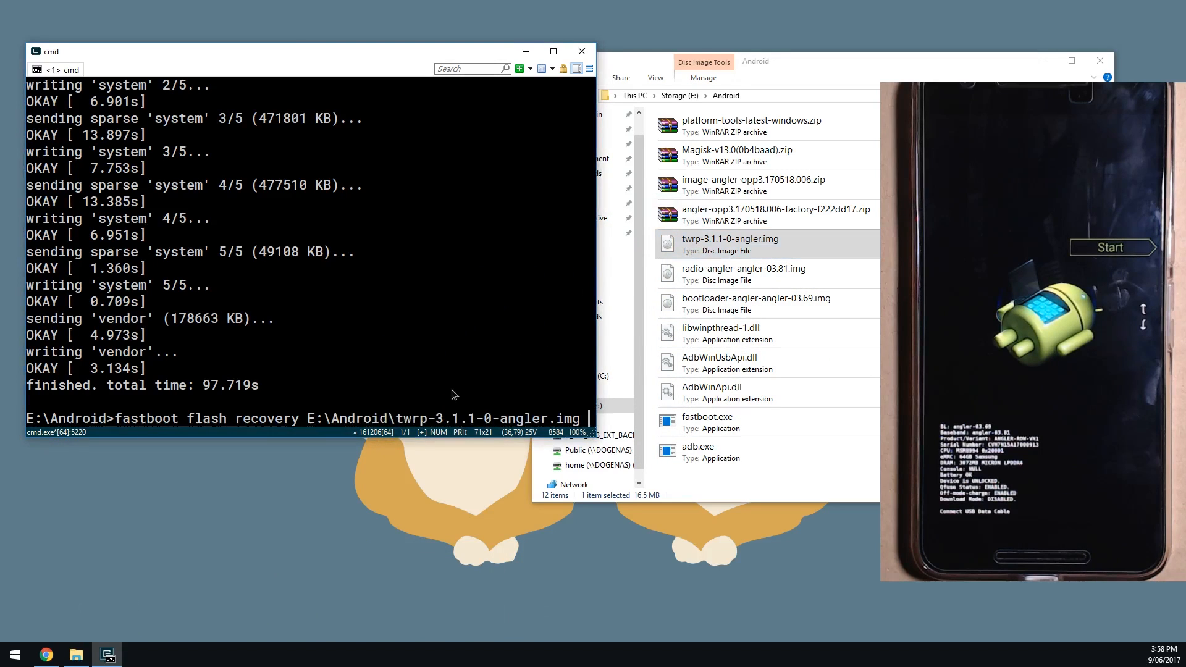
pyautogui.press('enter')
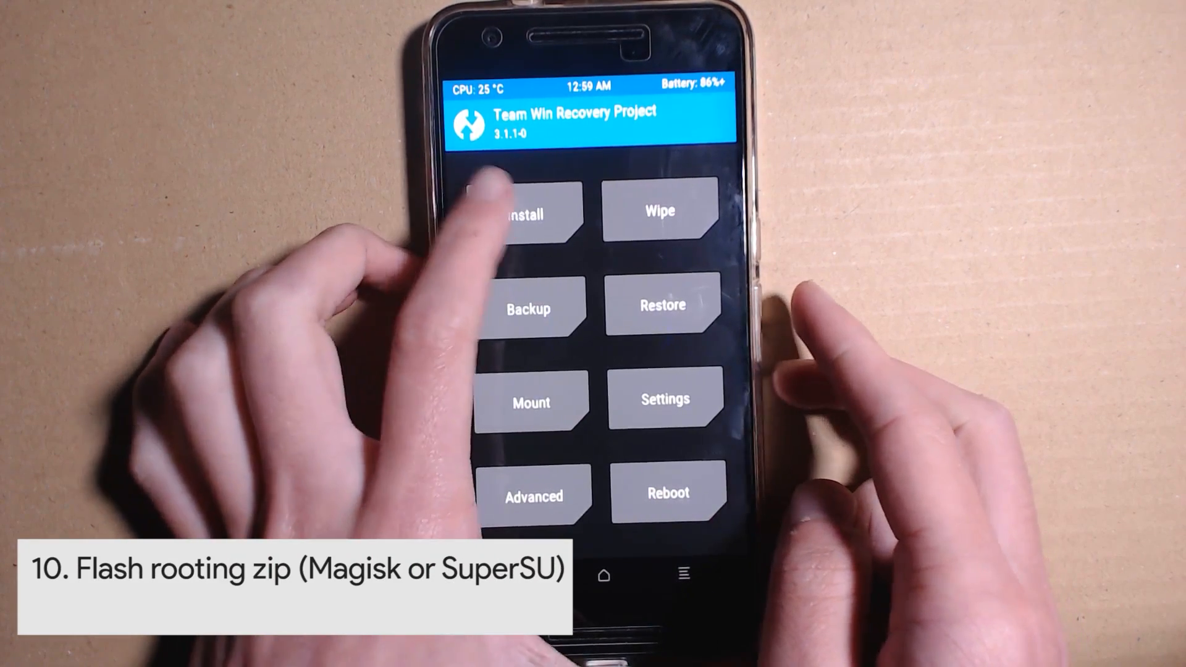
# Flash Magisk-v13.0(0b4baad).zip through TWRP Install, then reboot into Android.
pyautogui.click(527, 212)
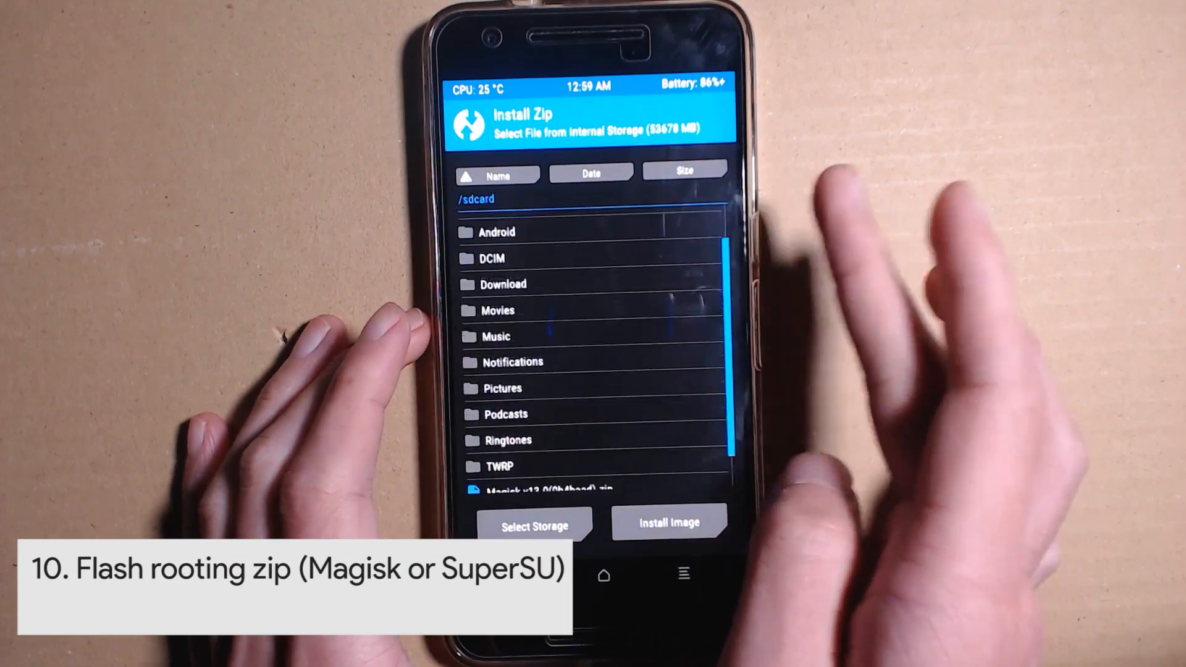
pyautogui.click(543, 488)
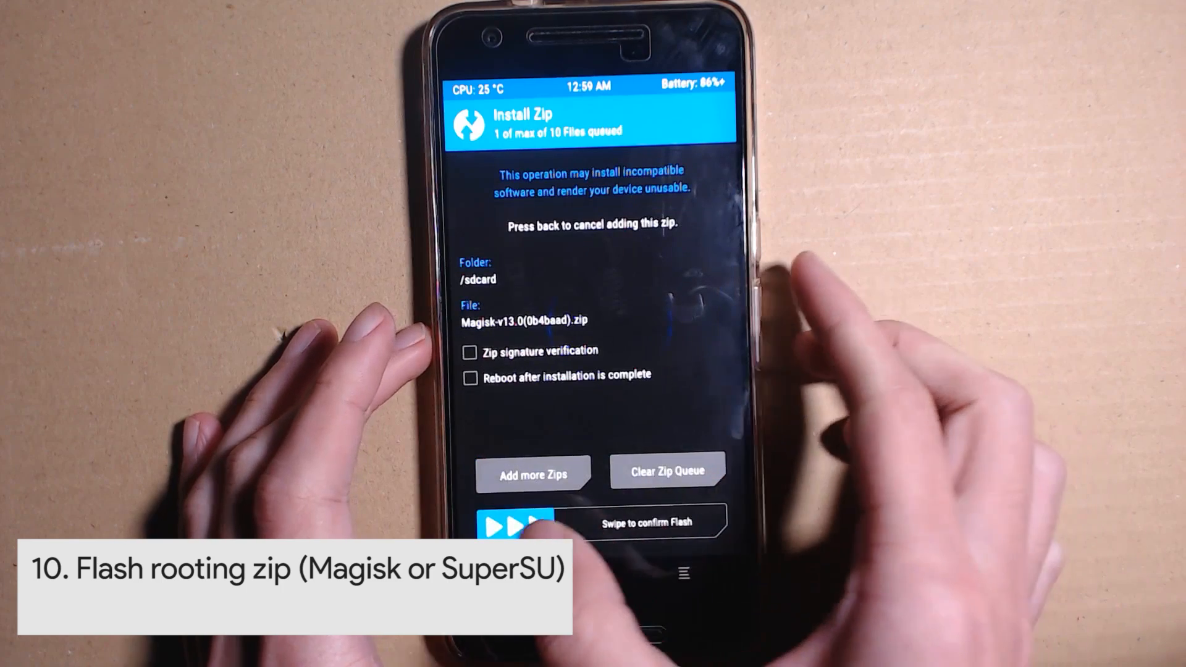
pyautogui.moveTo(514, 523); pyautogui.dragTo(666, 522)
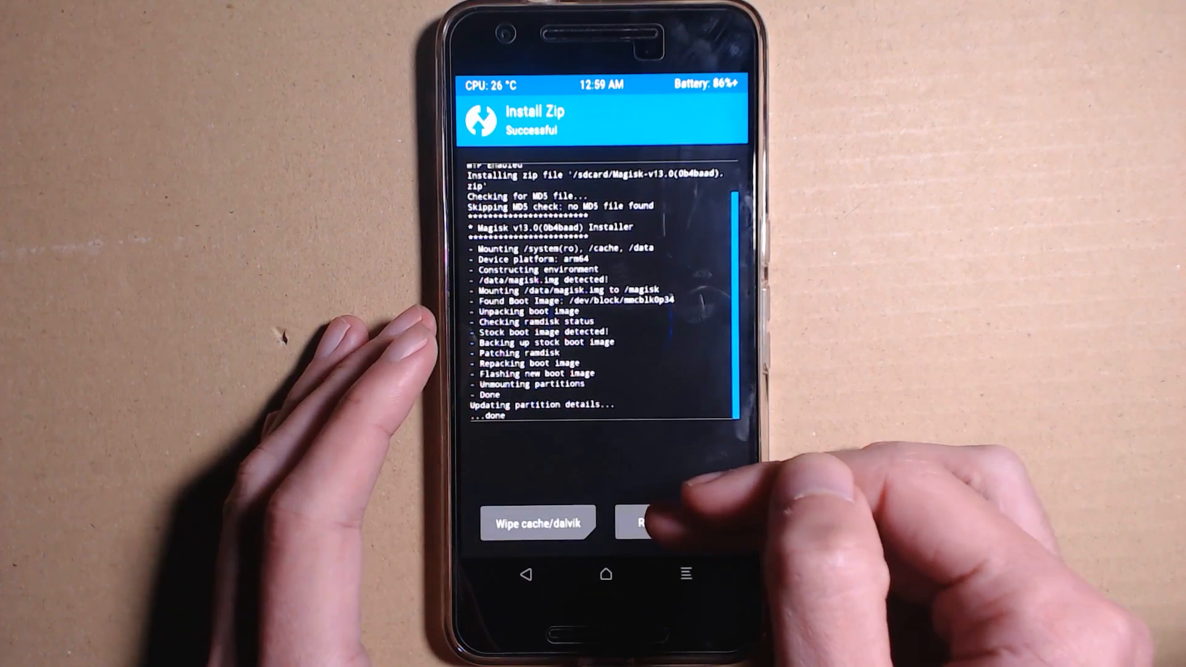
pyautogui.click(651, 523)
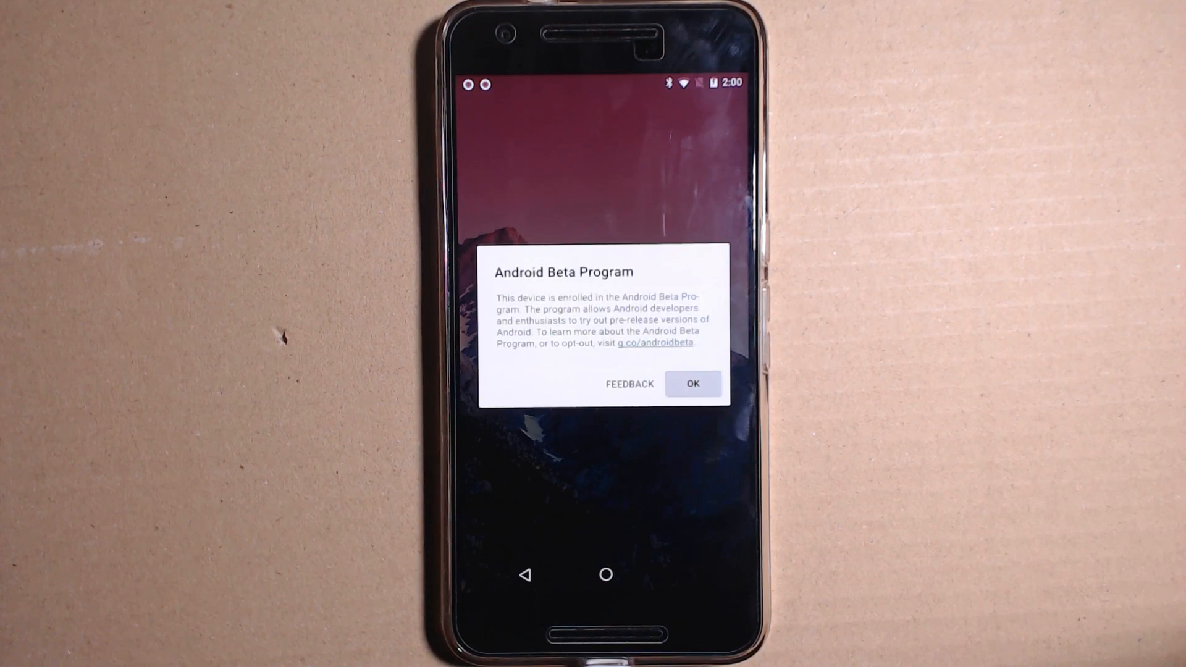
# Dismiss the Android Beta Program notice and scroll through the app drawer.
pyautogui.click(692, 383)
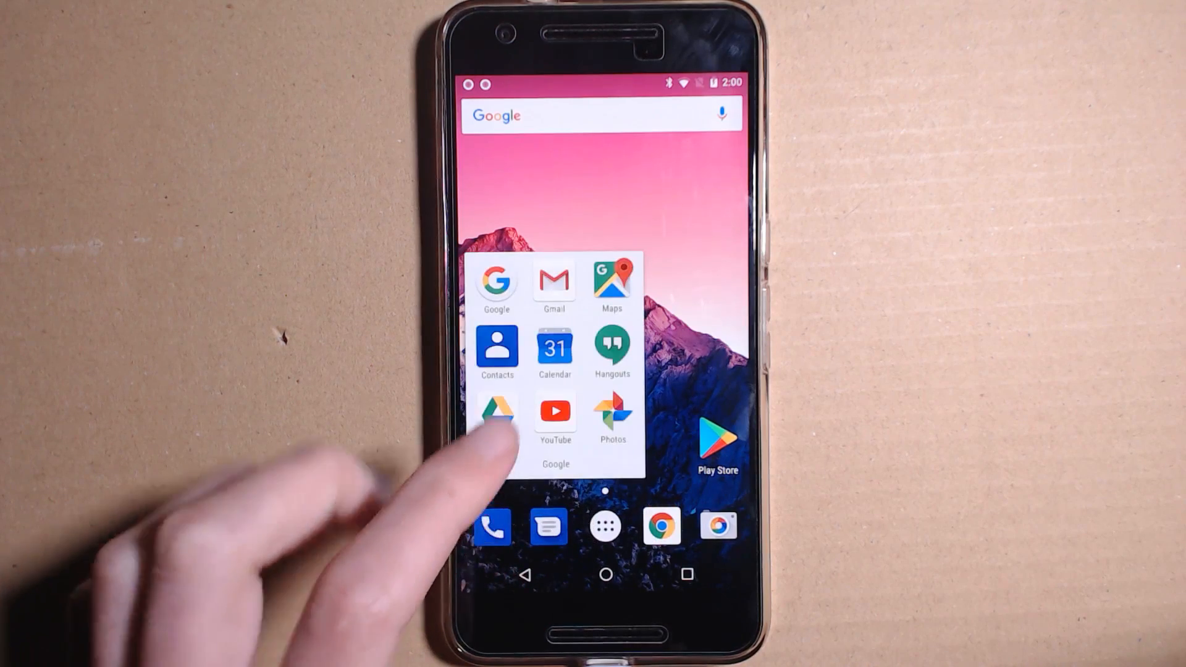
pyautogui.click(605, 526)
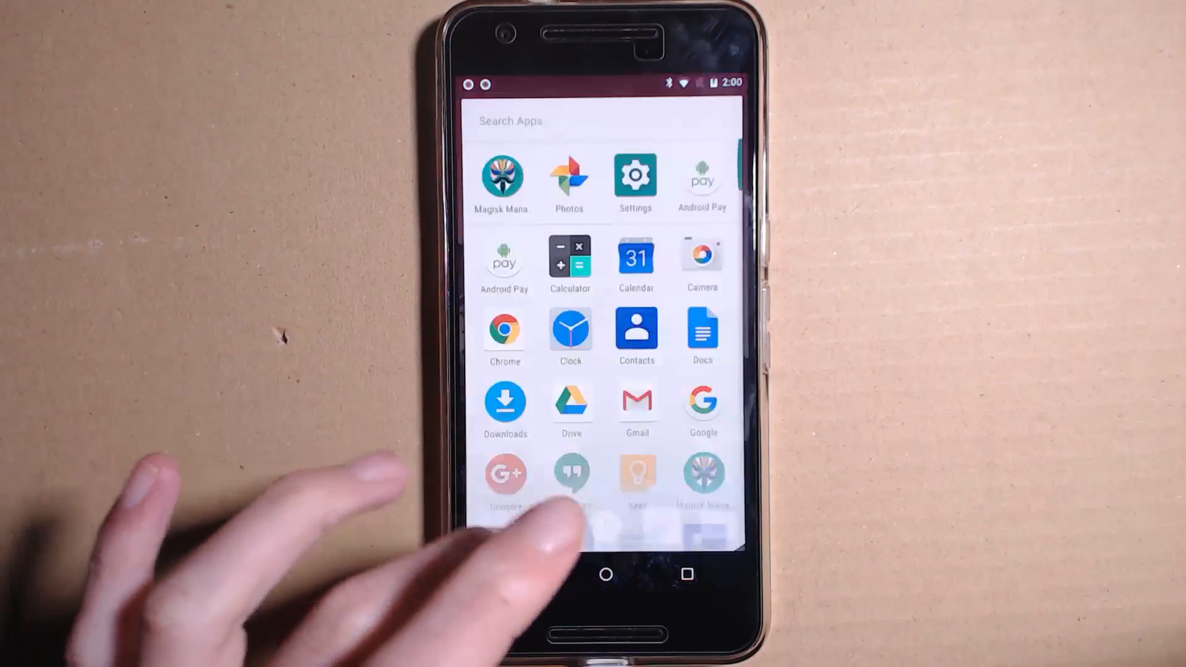
pyautogui.scroll(-3)
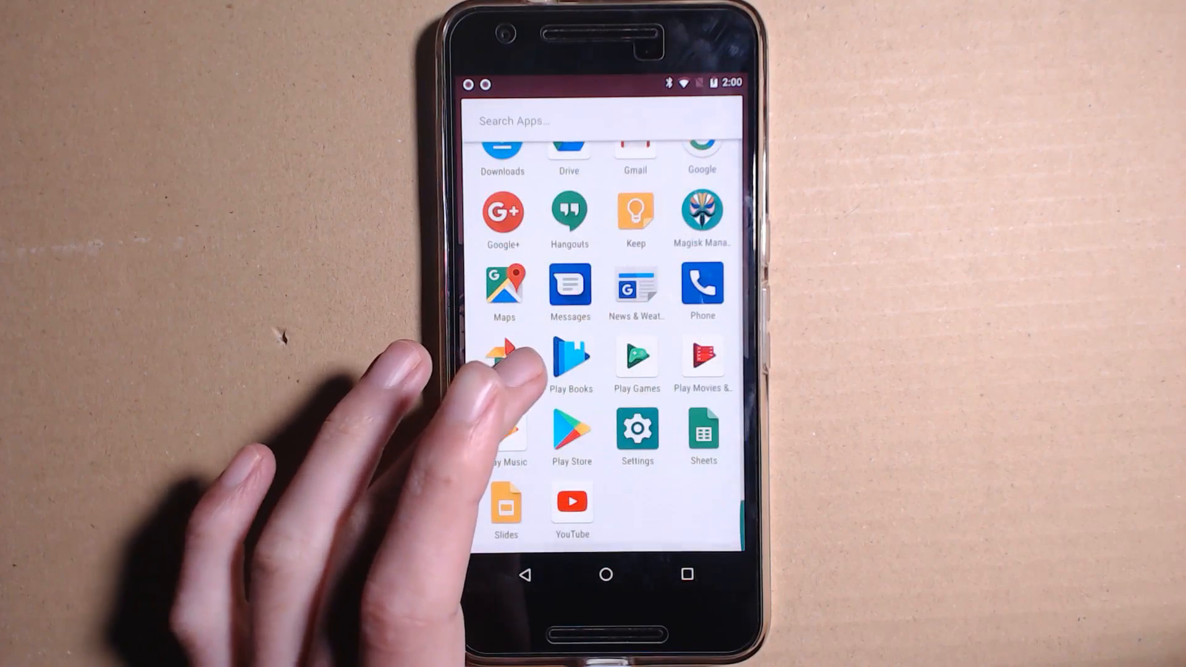
pyautogui.scroll(-3)
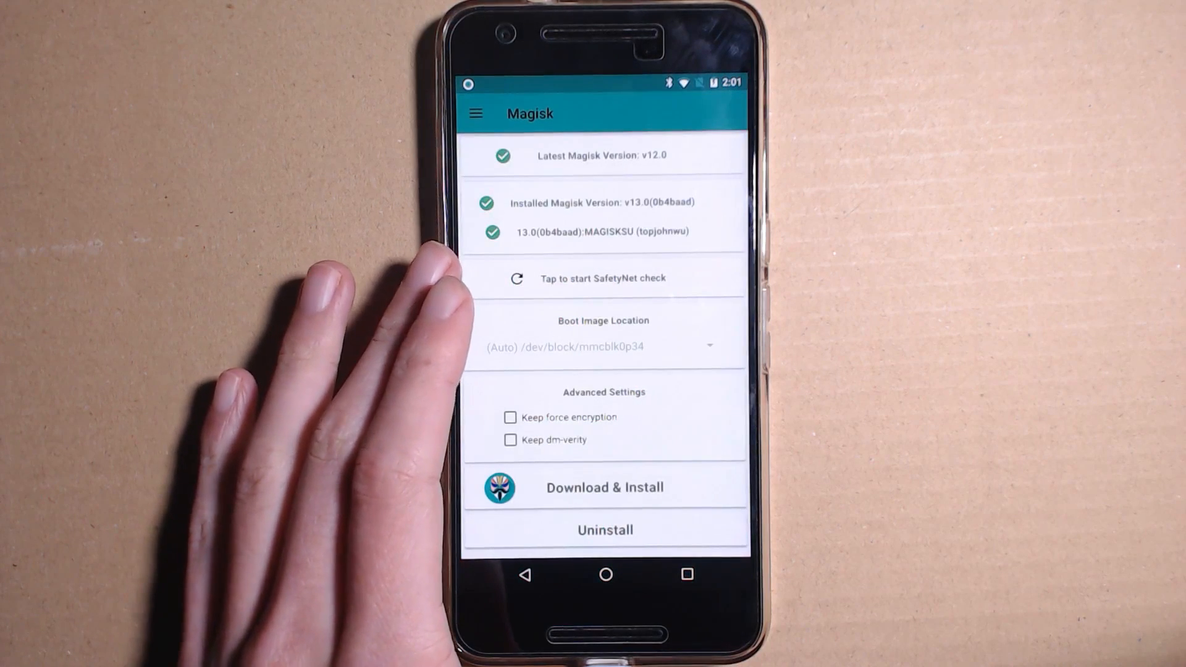
# Check MagiskHide is enabled in Magisk Manager settings and return to the status page.
pyautogui.click(475, 114)
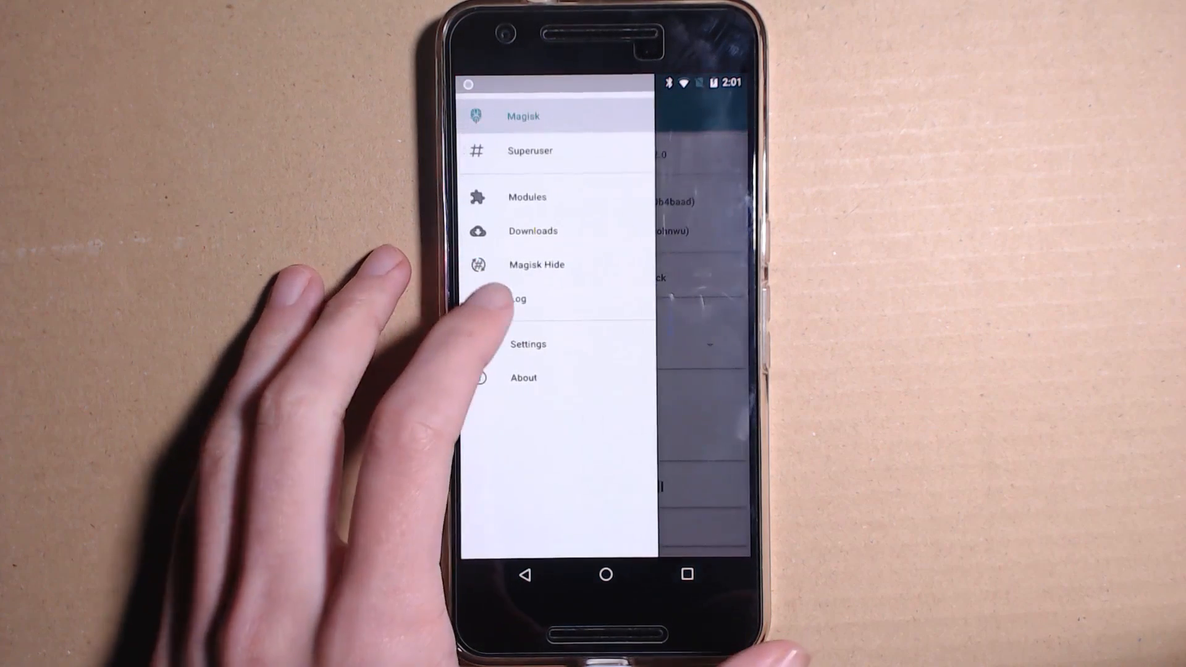
pyautogui.click(528, 344)
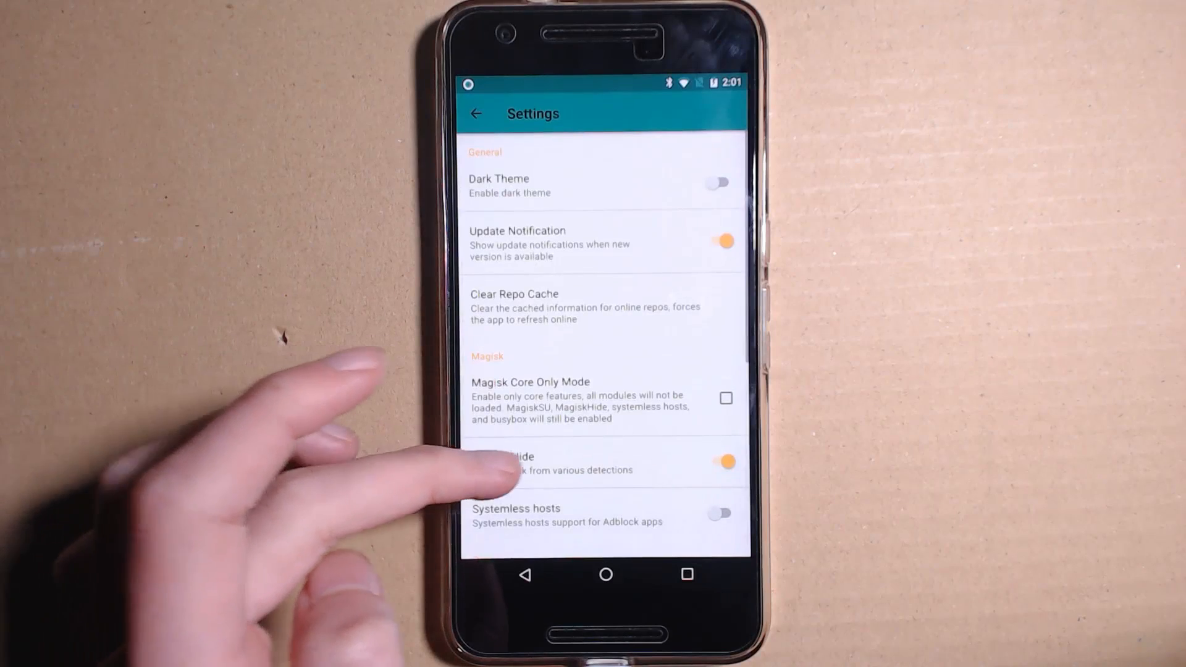
pyautogui.click(476, 113)
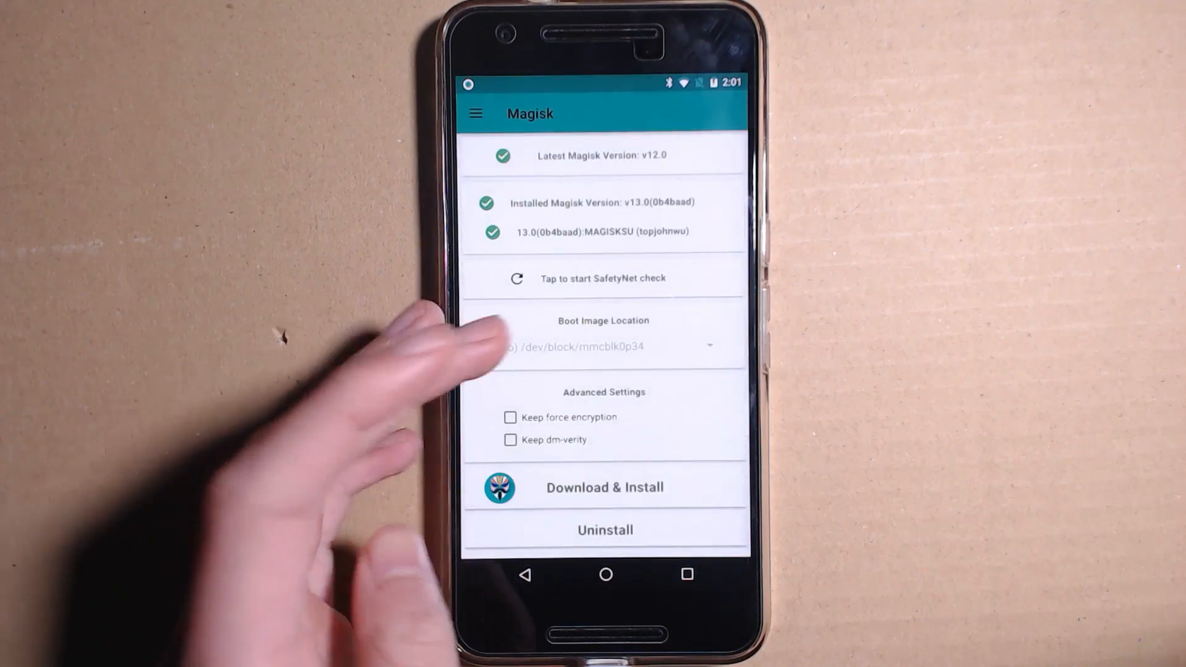
pyautogui.click(603, 278)
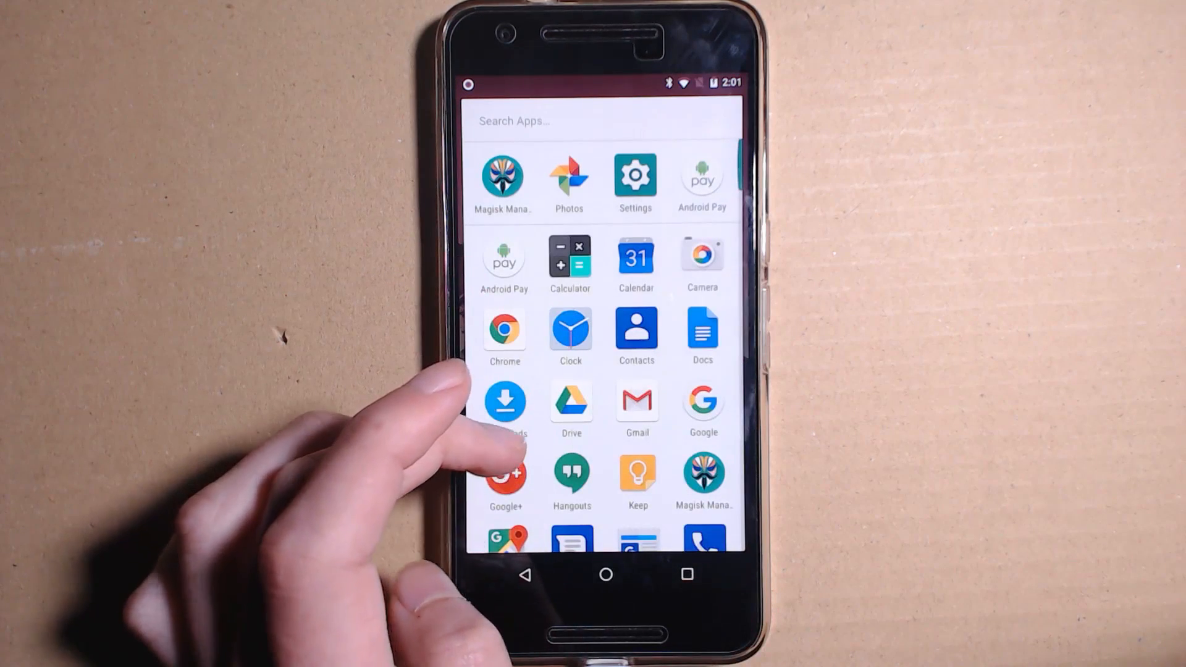
# Scroll the app drawer and tap an app icon.
pyautogui.scroll(-3)
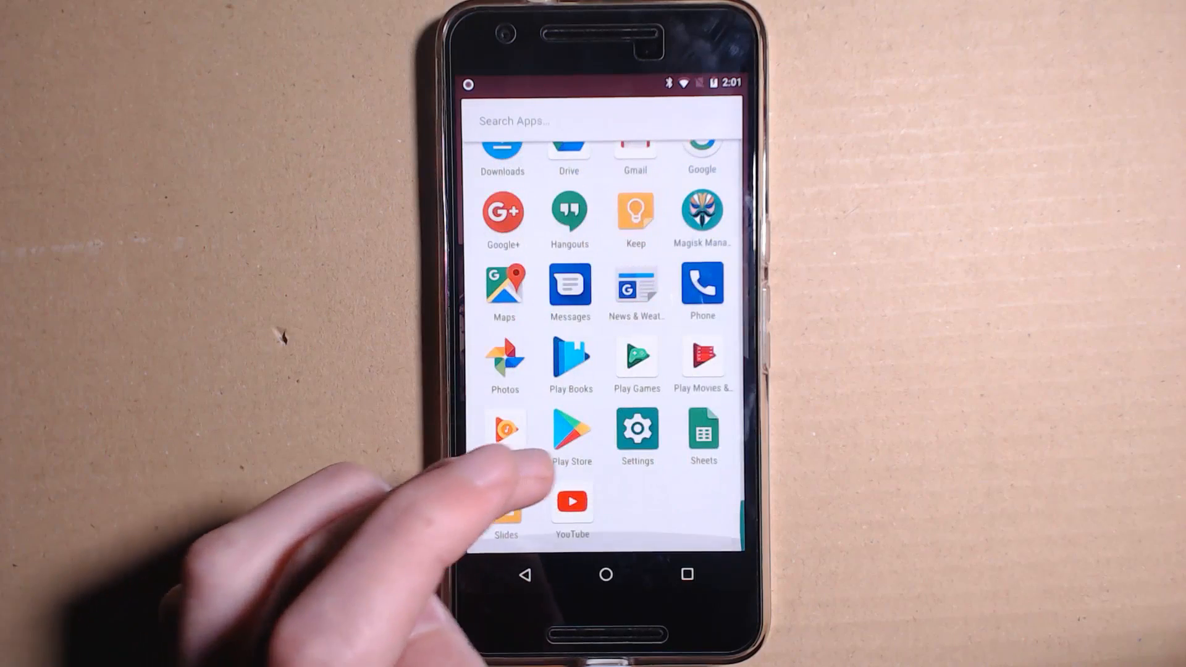
pyautogui.click(505, 429)
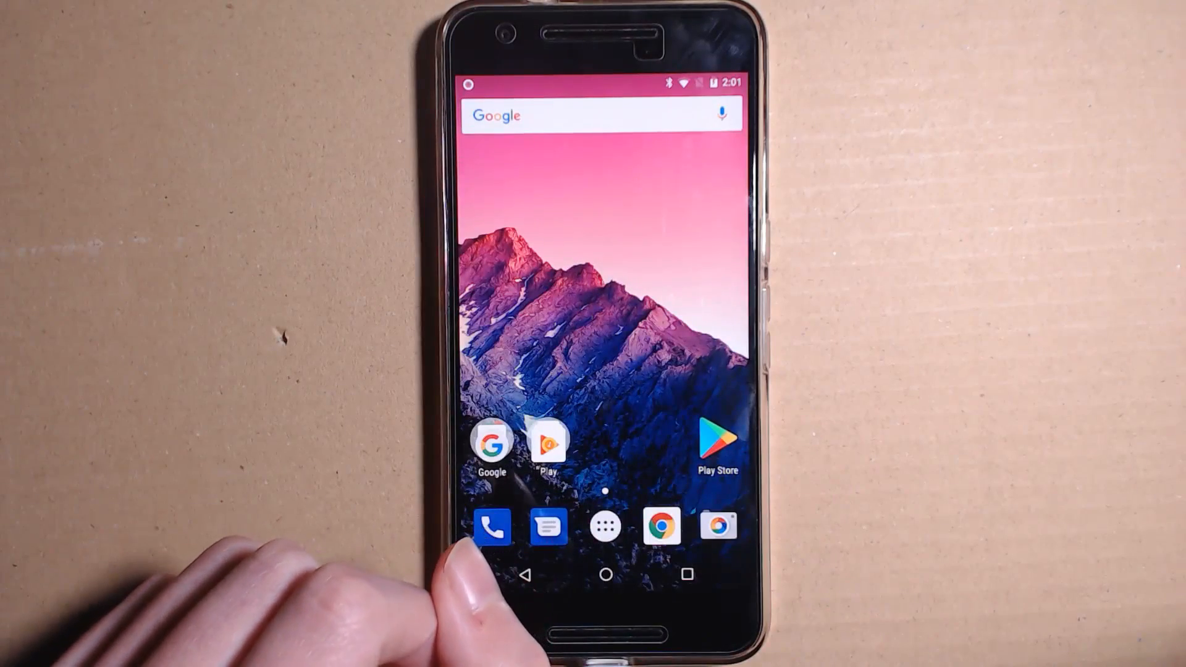
pyautogui.moveTo(415, 529)
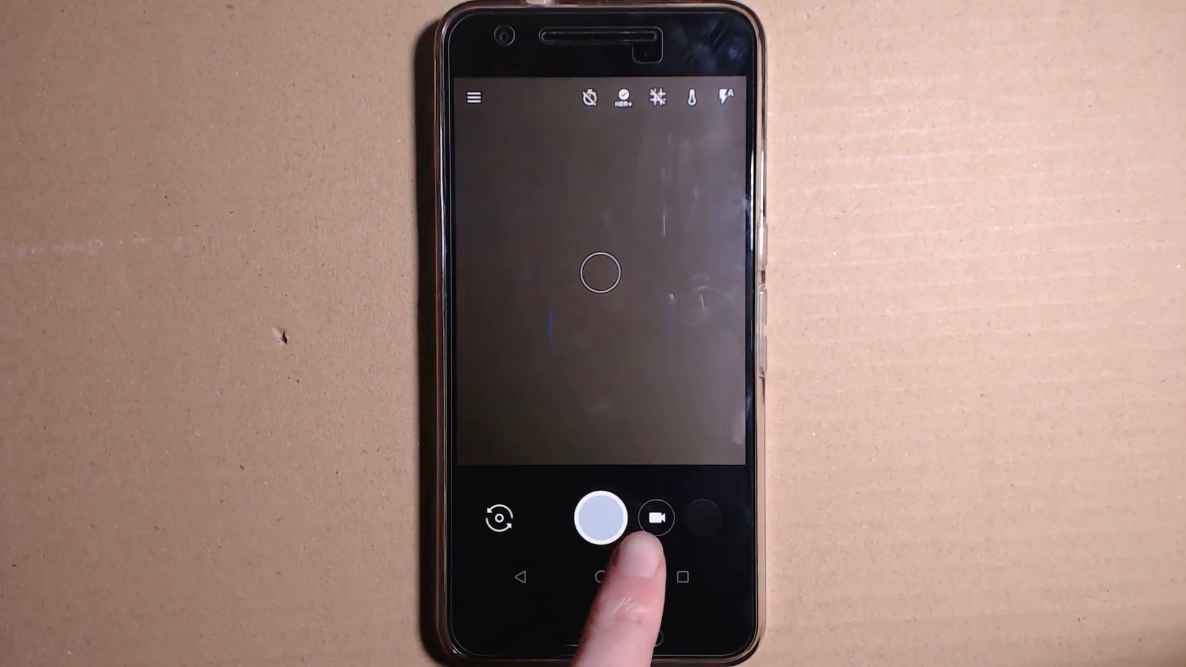
# Try the Camera's video and photo modes, then leave the app.
pyautogui.click(655, 518)
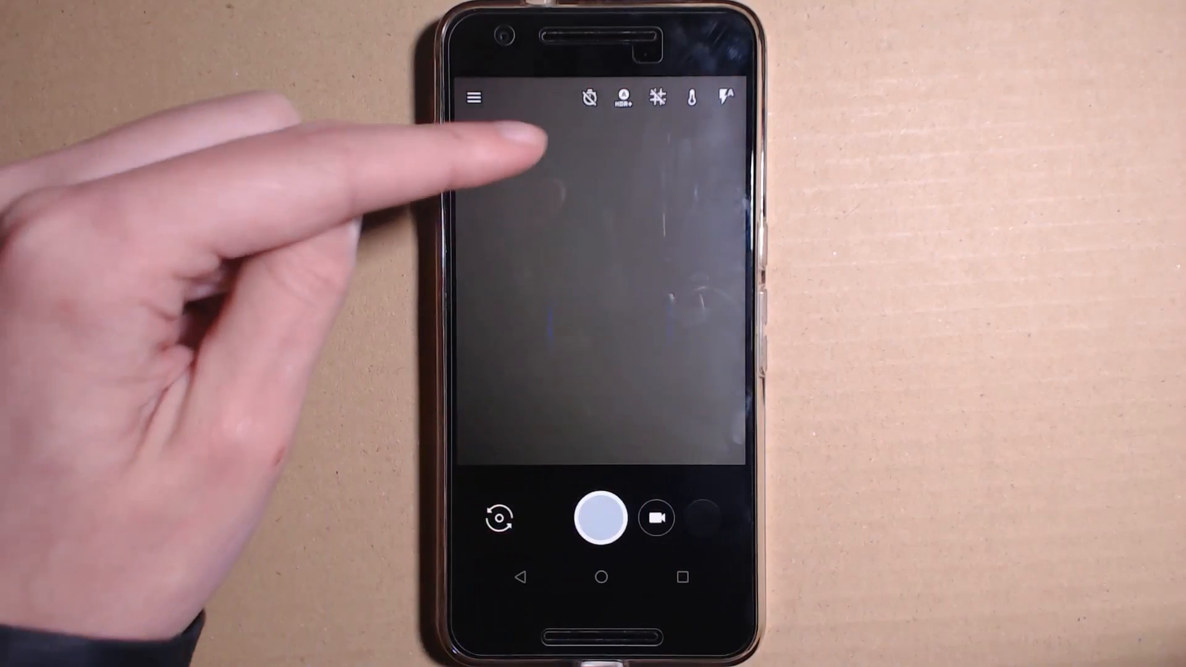
pyautogui.click(656, 518)
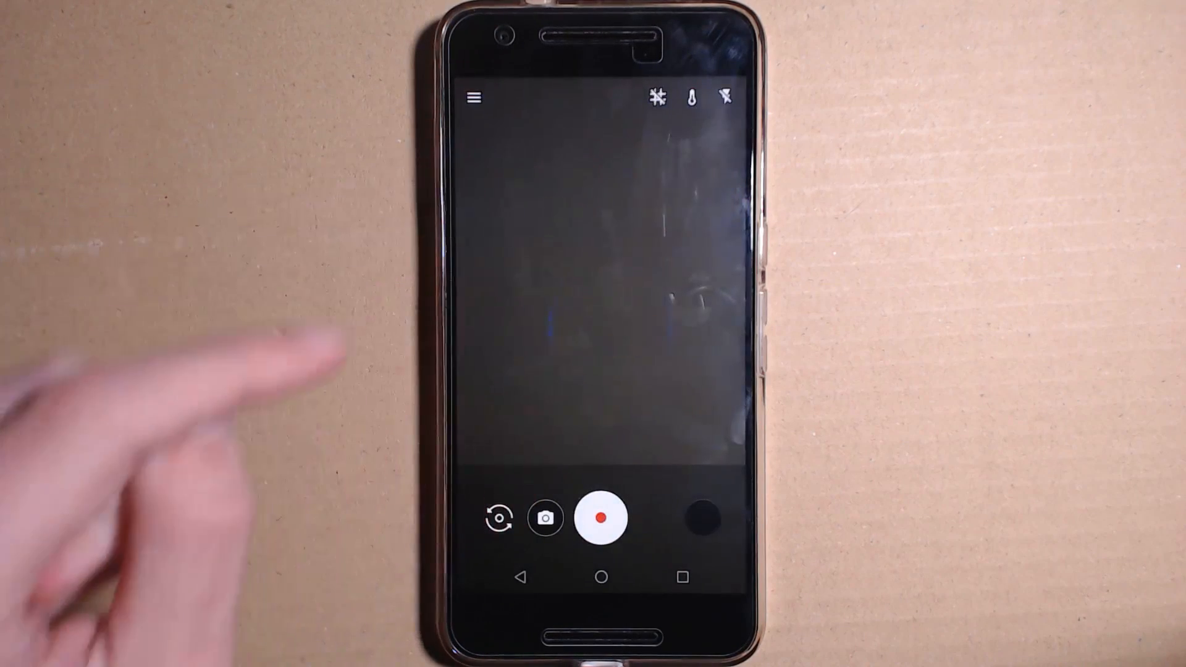
pyautogui.click(601, 576)
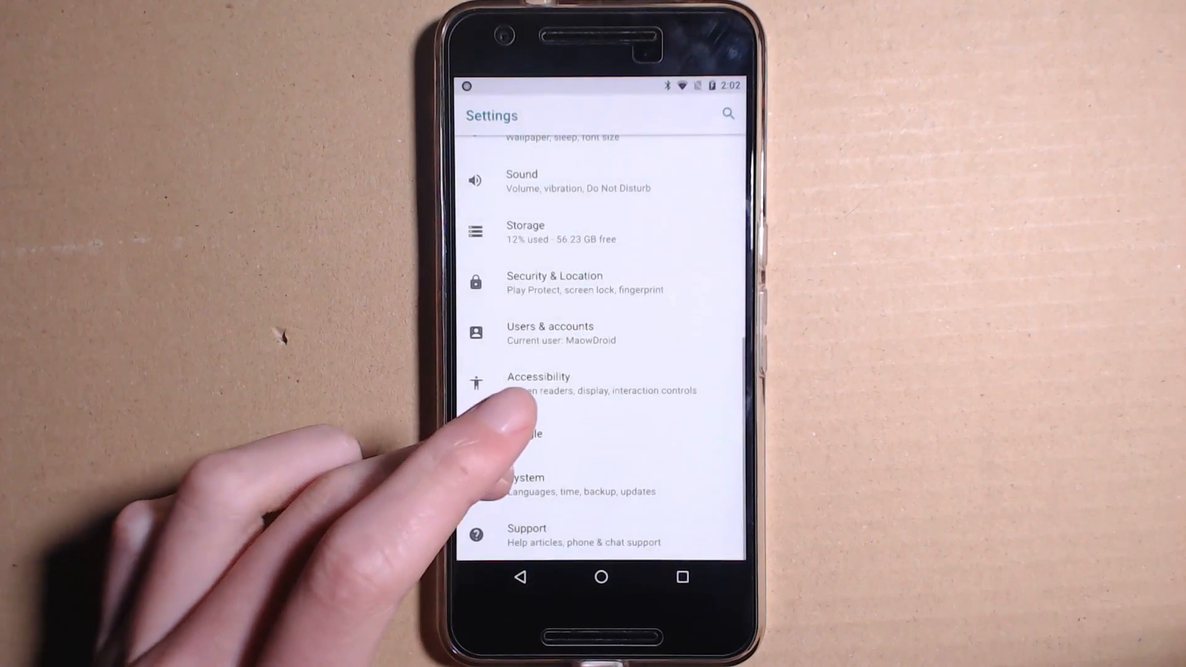
# Confirm on Settings' System page that Android 8.0.0 is installed, then go home.
pyautogui.click(525, 484)
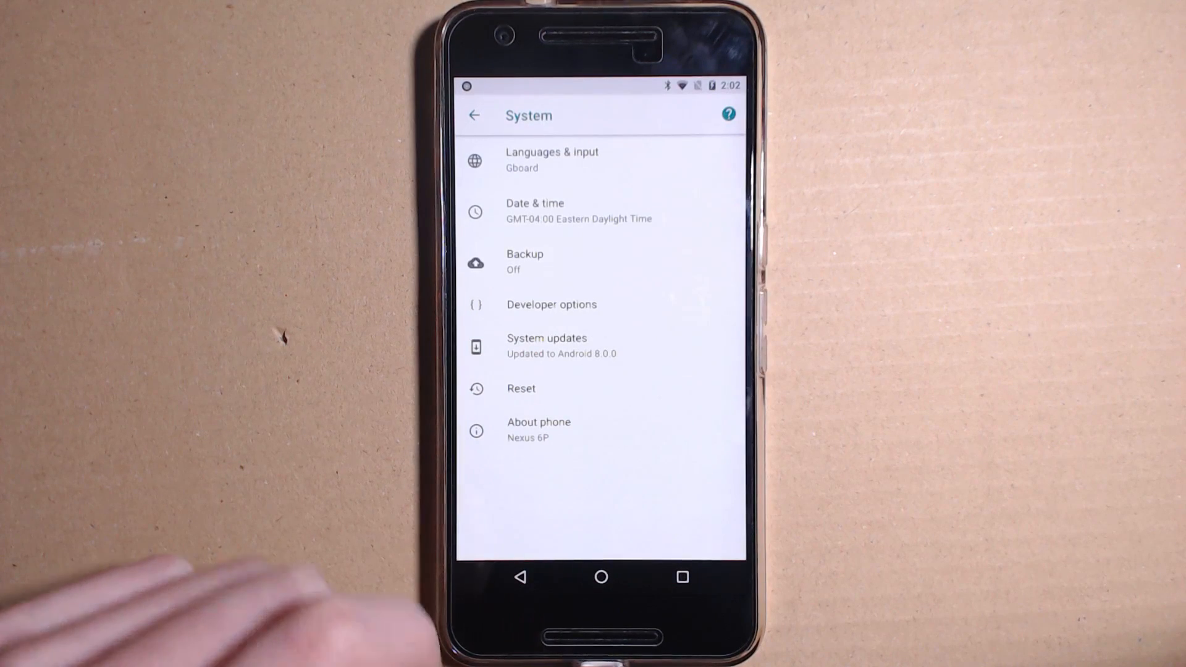
pyautogui.click(601, 576)
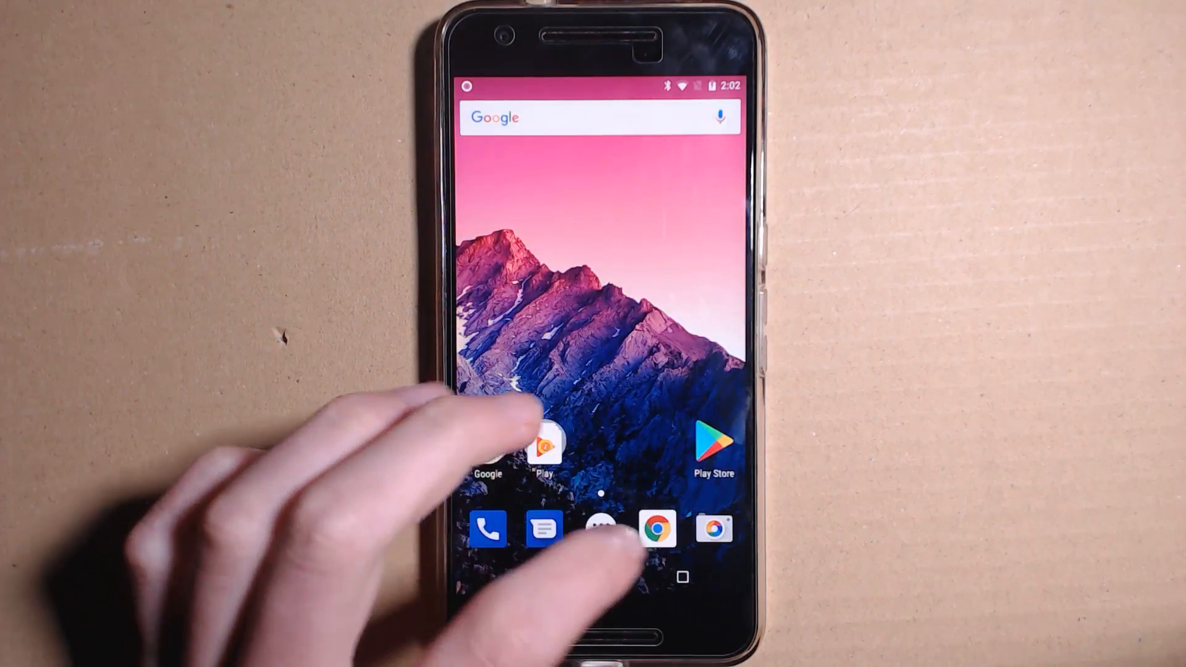